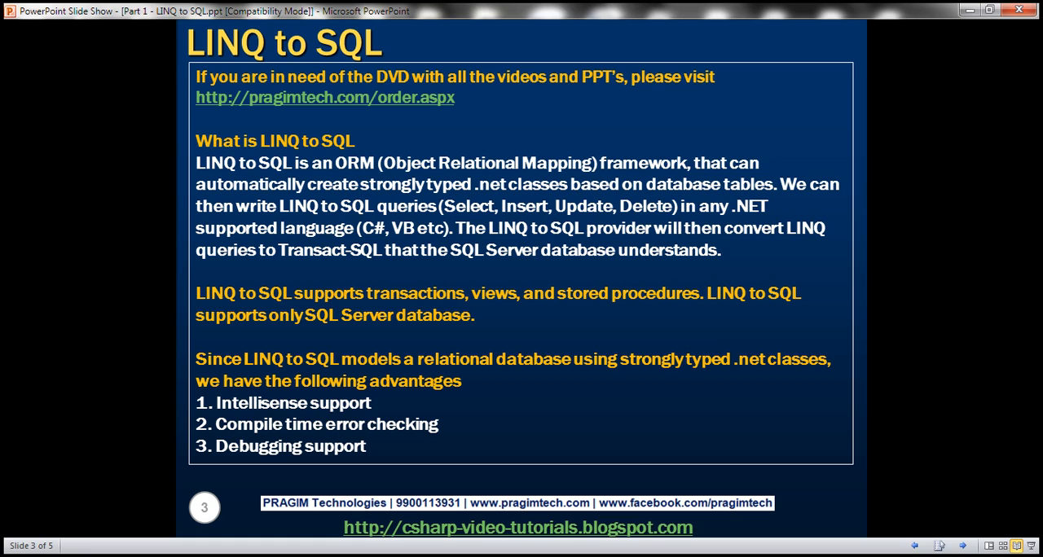
mouse_move(365, 420)
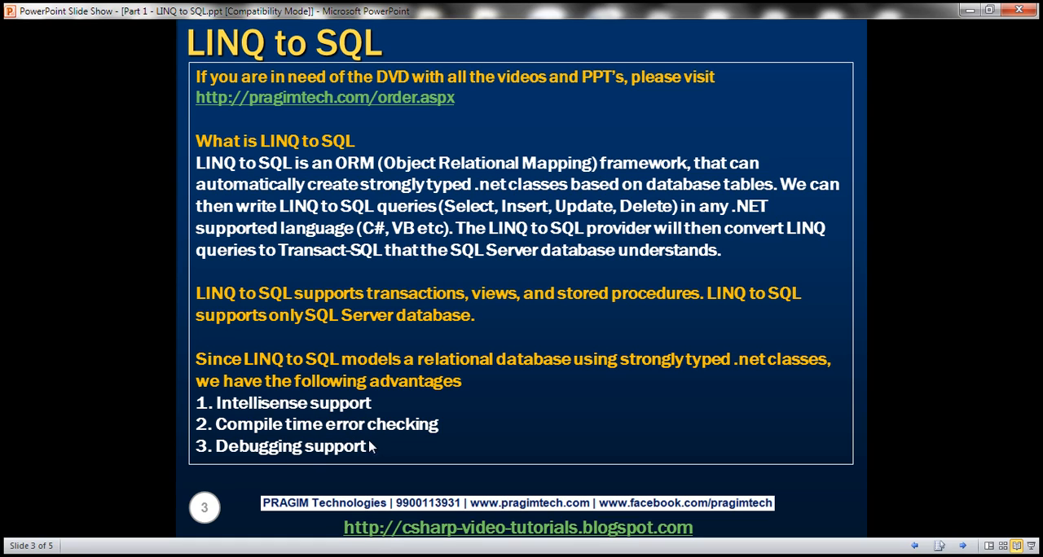
mouse_move(454, 348)
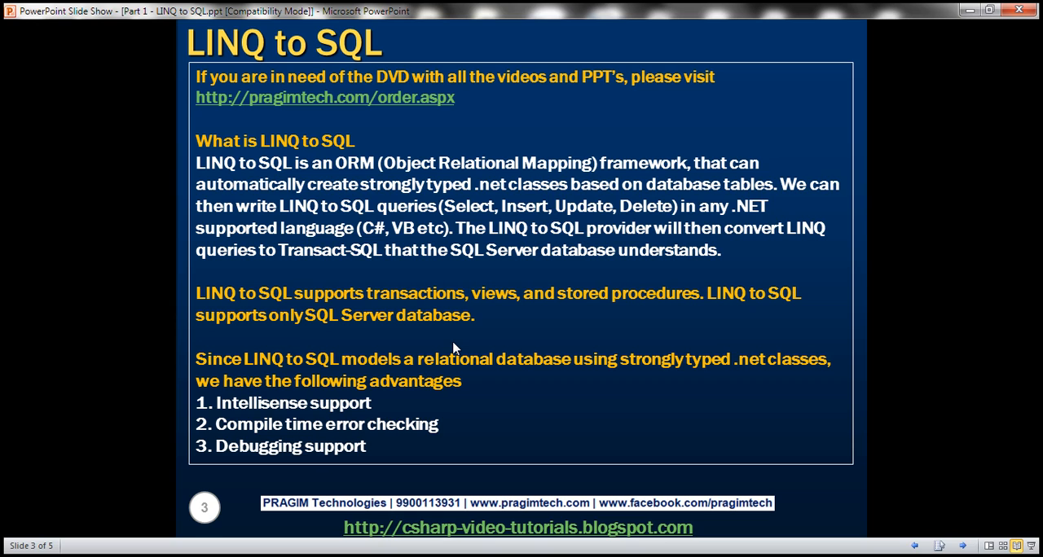
mouse_move(192, 456)
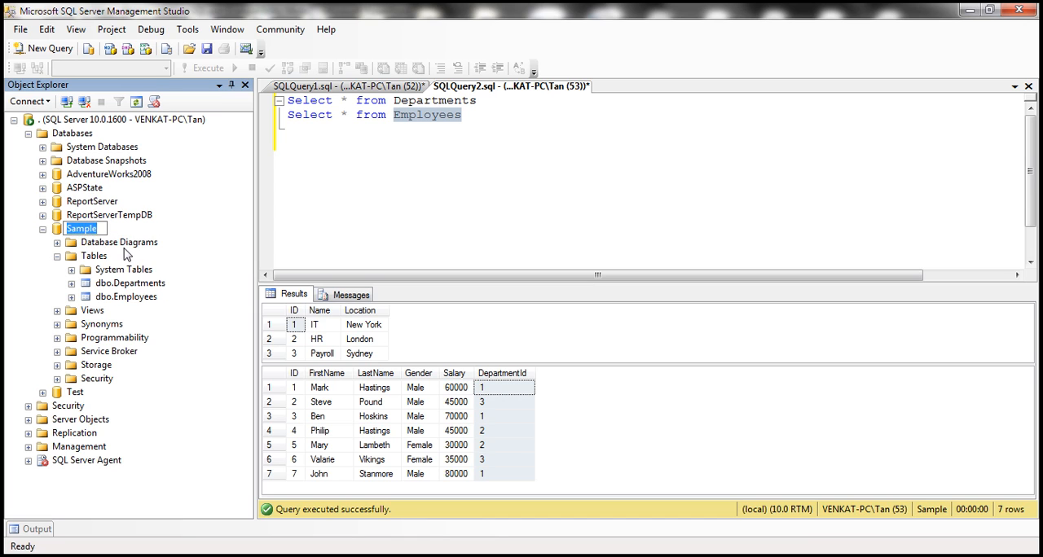
- Select the Sample database and its Employees table in Object Explorer to review the rows
click(127, 296)
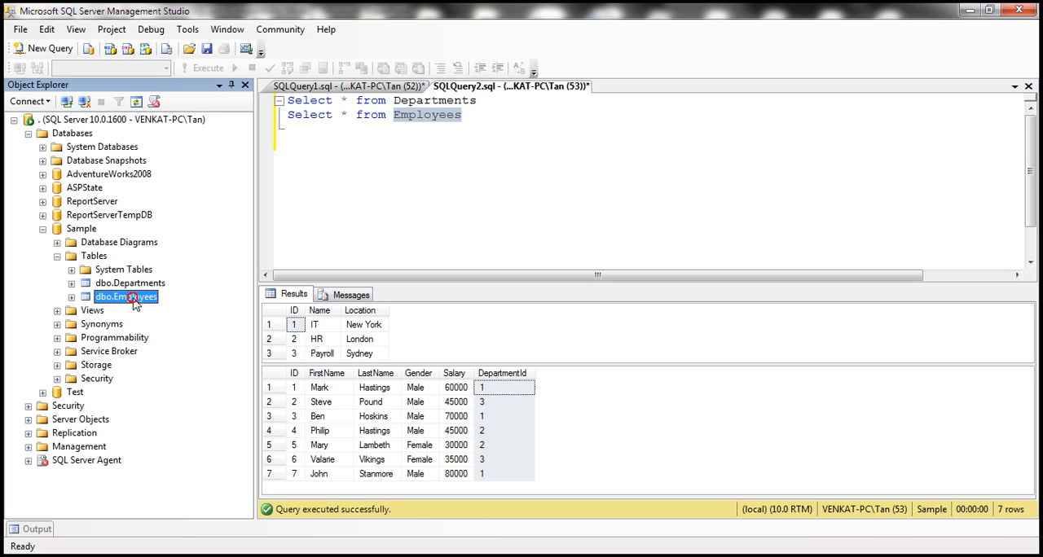
click(342, 85)
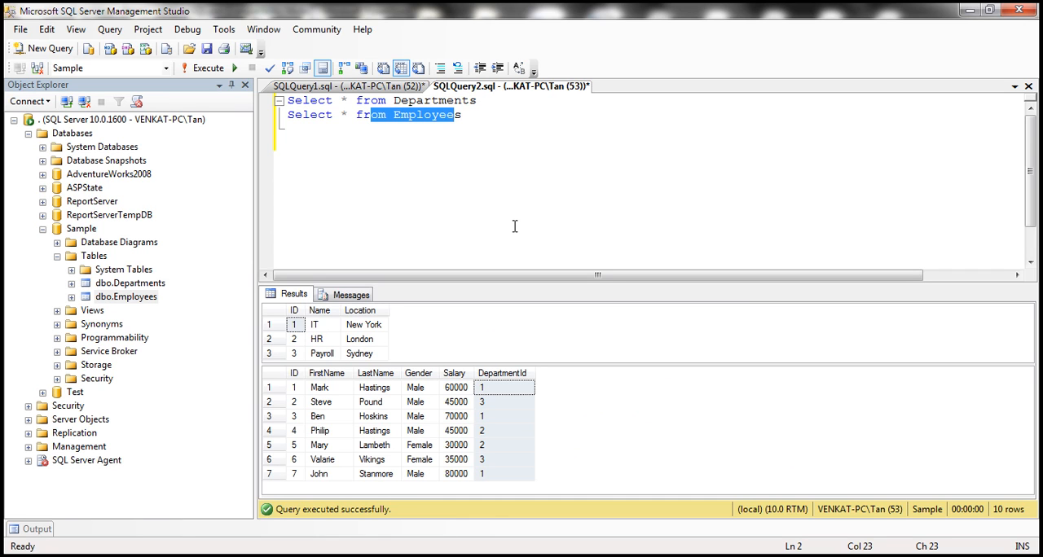
mouse_move(318, 364)
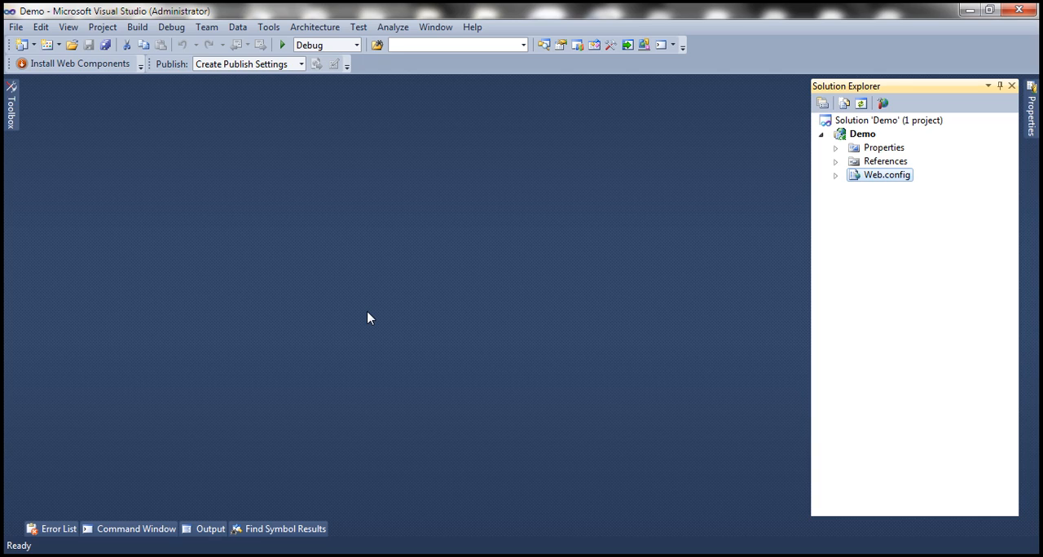
- Create Sample.dbml in the Demo project from the Data > LINQ to SQL Classes template
click(861, 133)
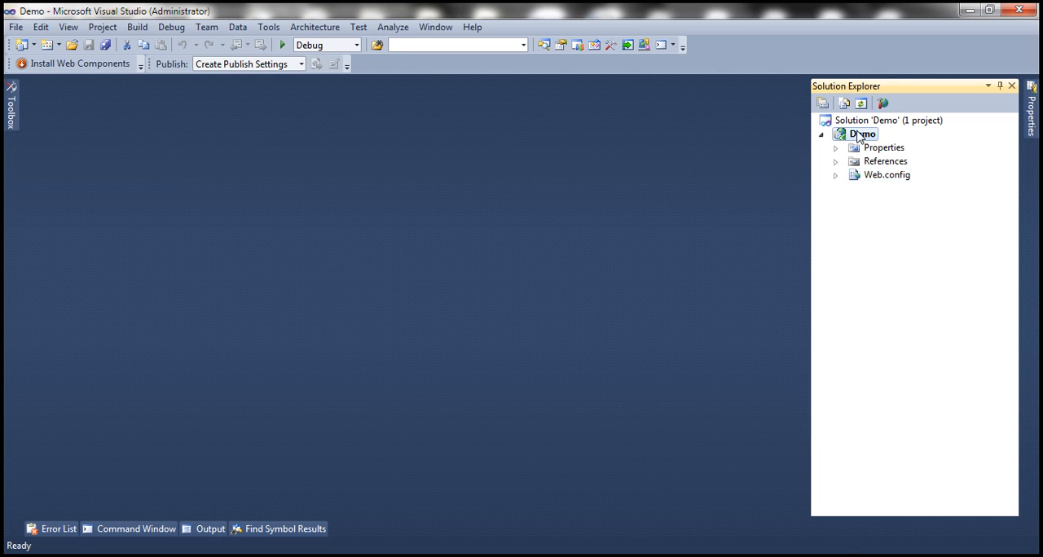
right_click(862, 134)
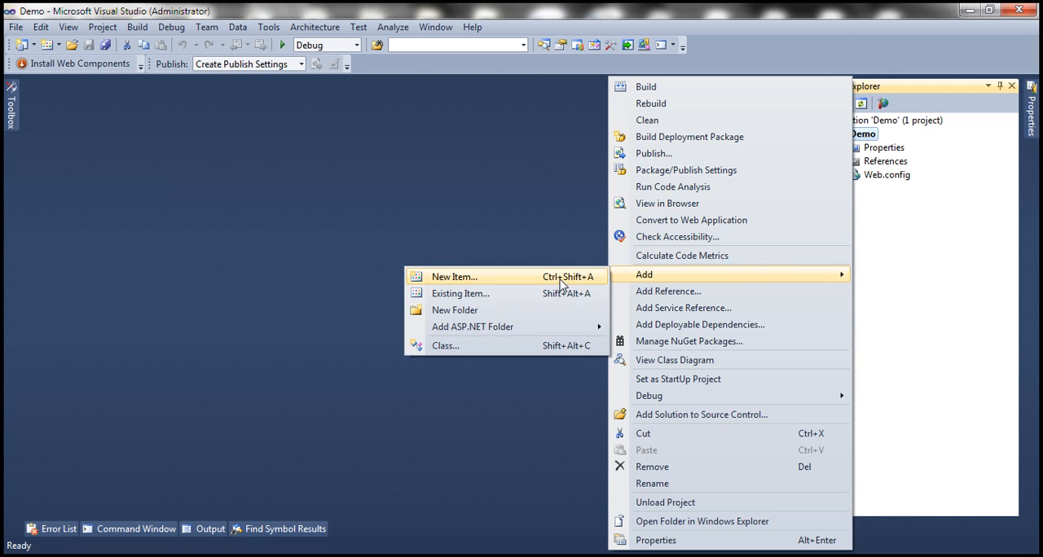
click(453, 277)
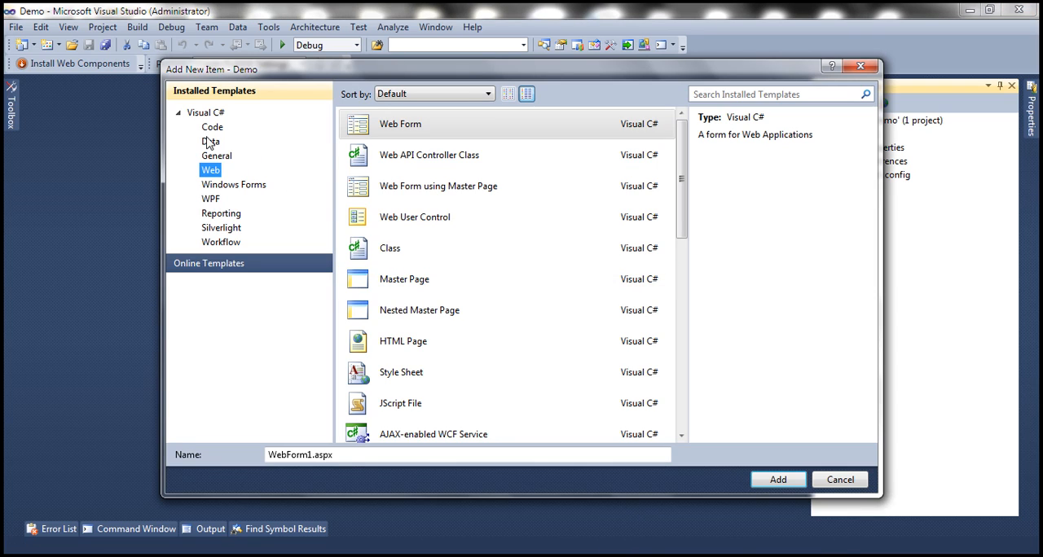
click(210, 141)
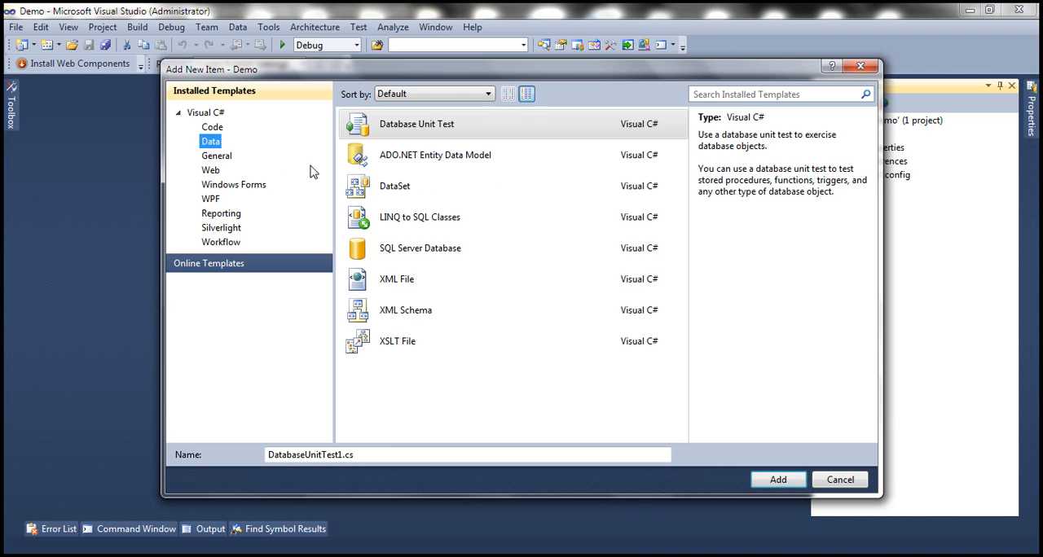
click(419, 217)
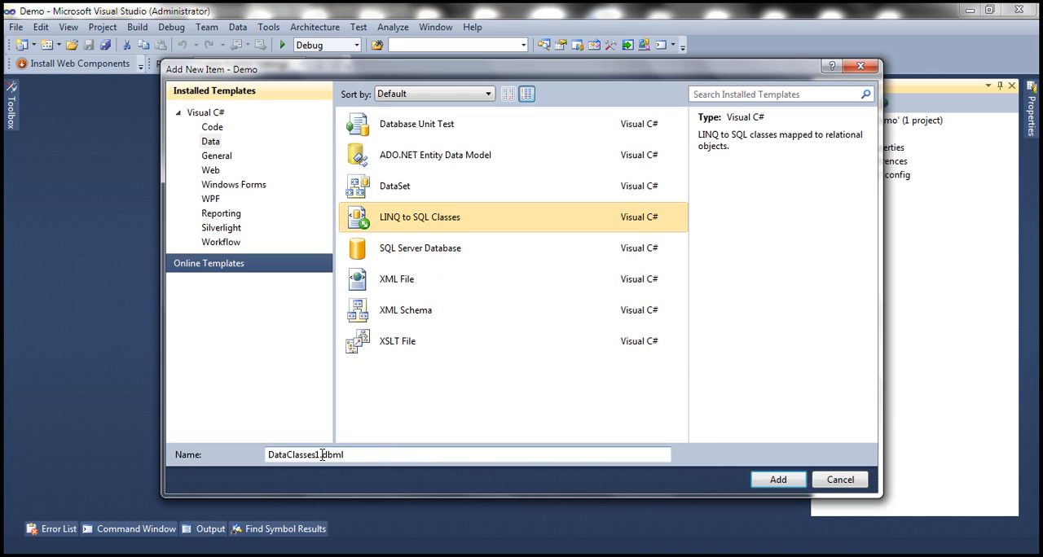
text(Sample.dbml)
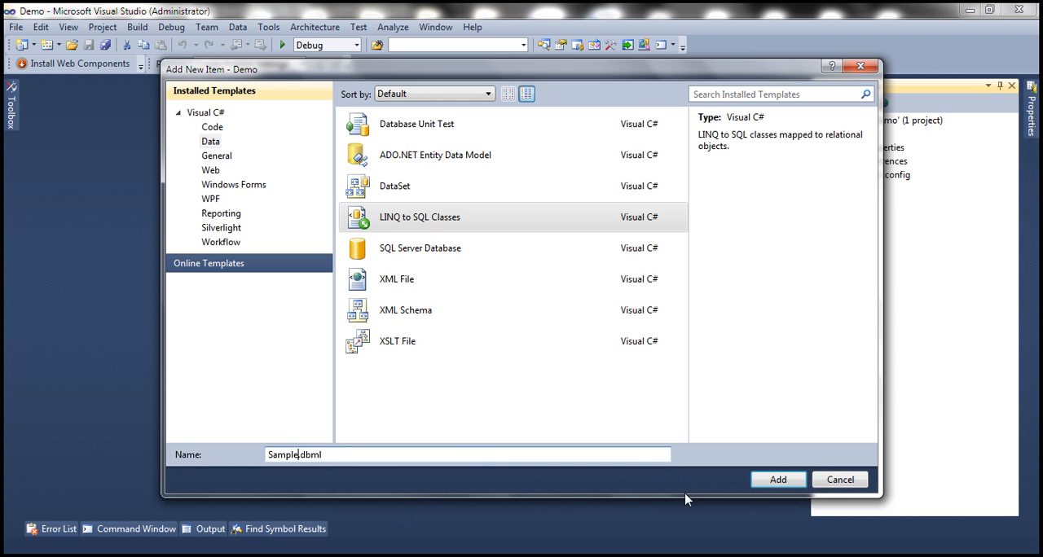
click(776, 479)
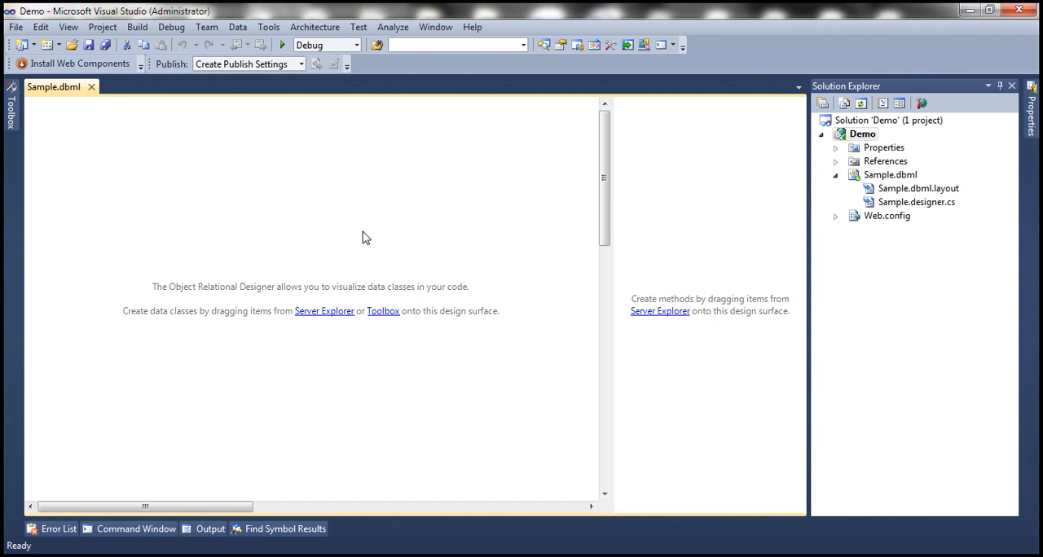
mouse_move(324, 316)
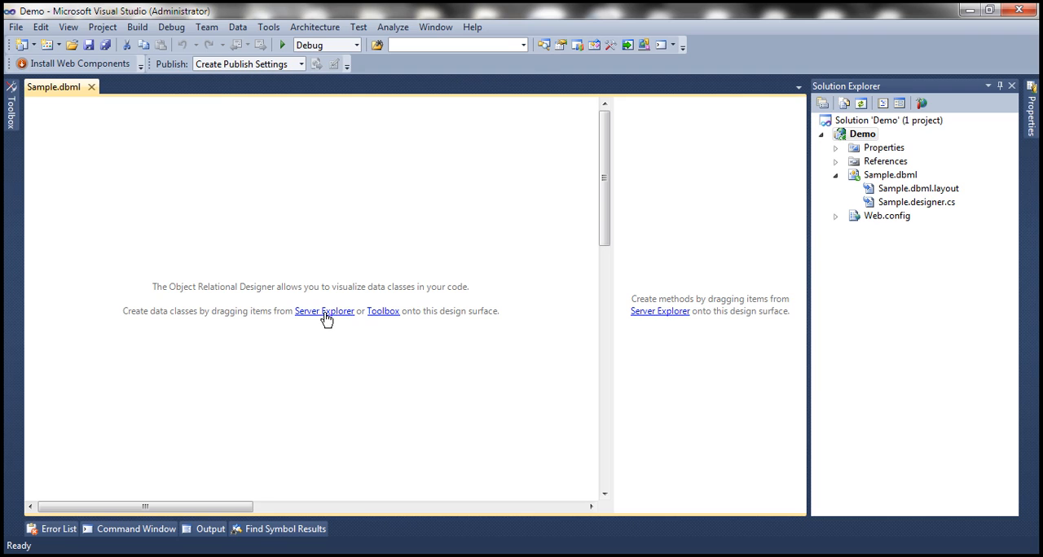
- Expand the Sample database connection and its Tables folder in Server Explorer
click(324, 311)
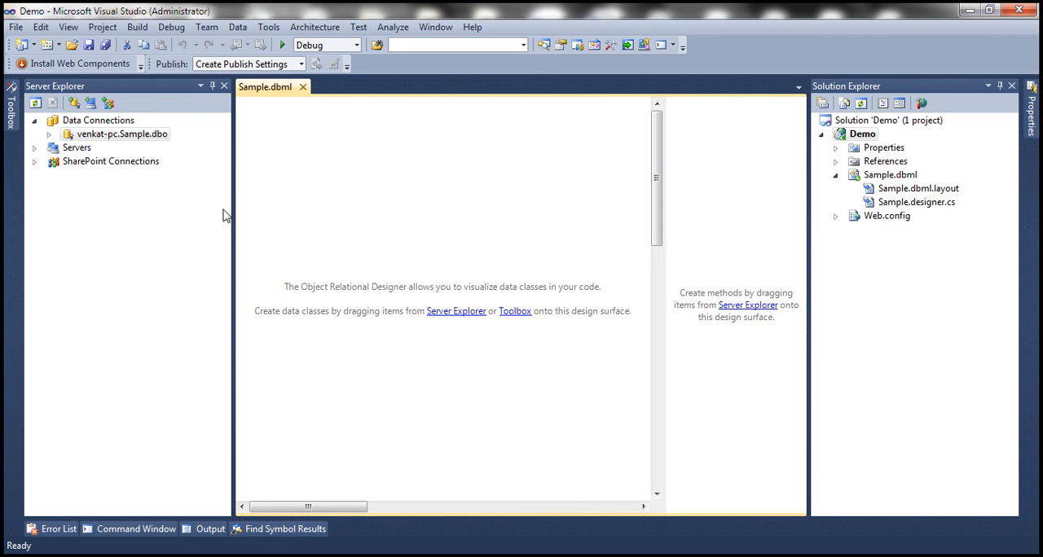
mouse_move(96, 132)
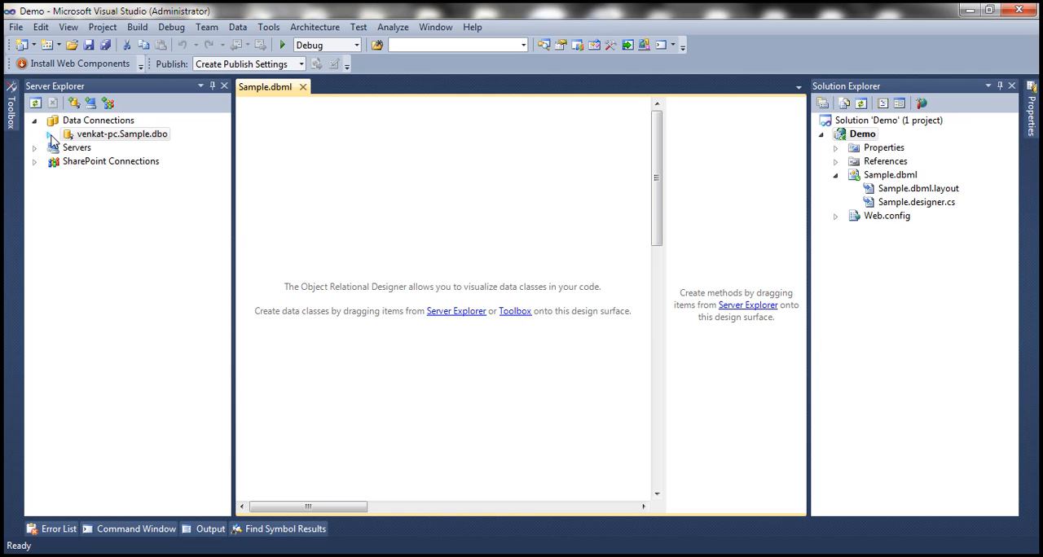
click(50, 133)
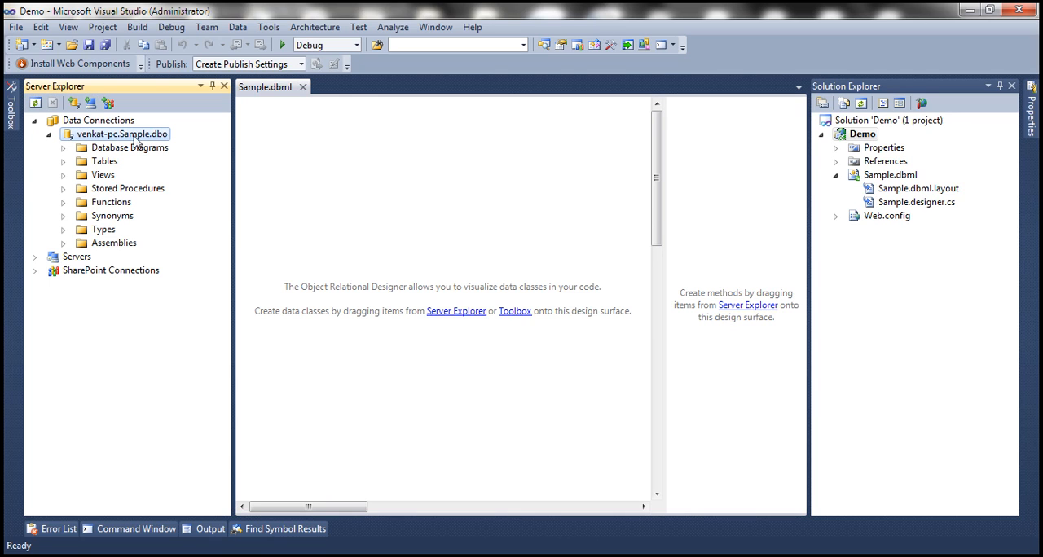
mouse_move(122, 178)
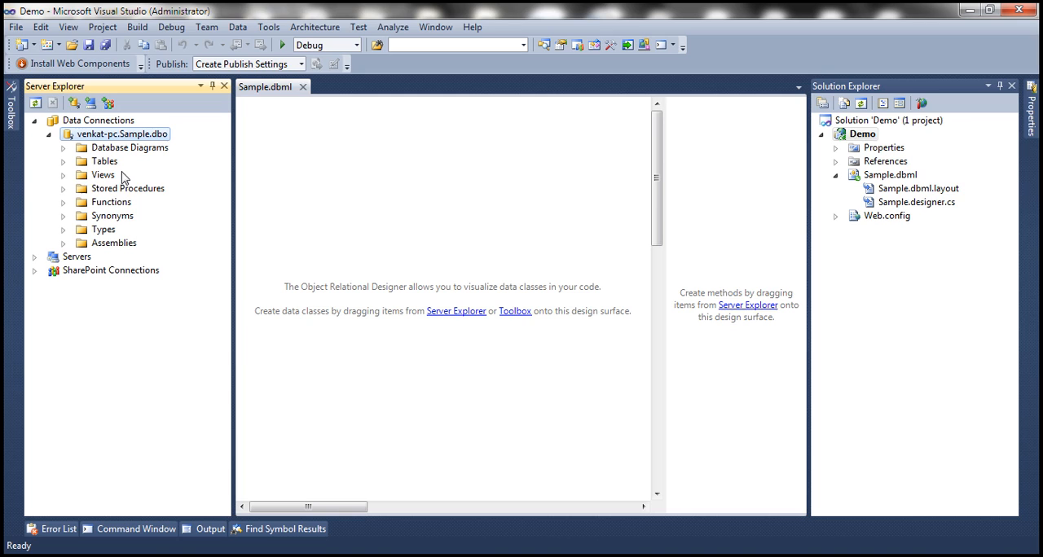
click(63, 161)
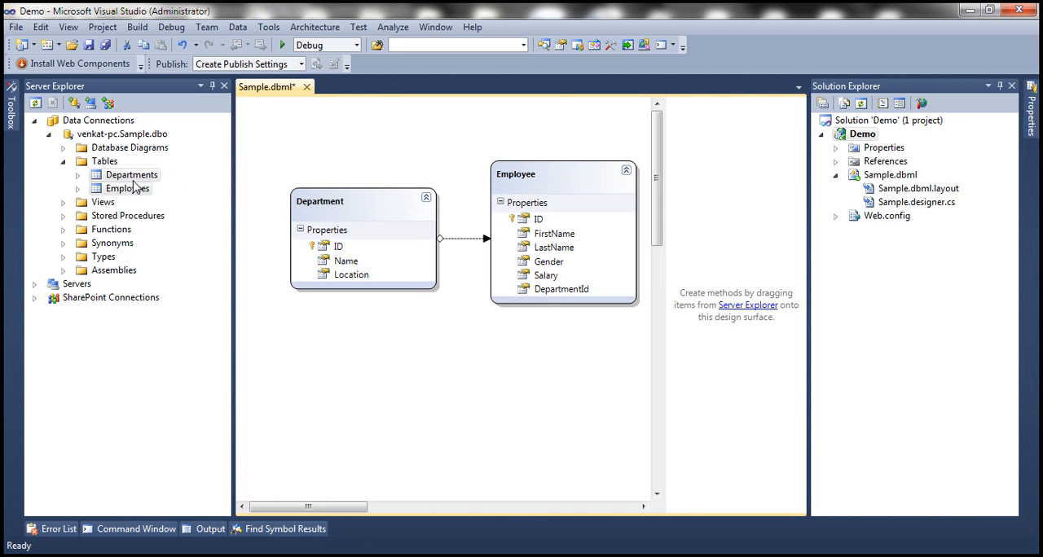
click(131, 174)
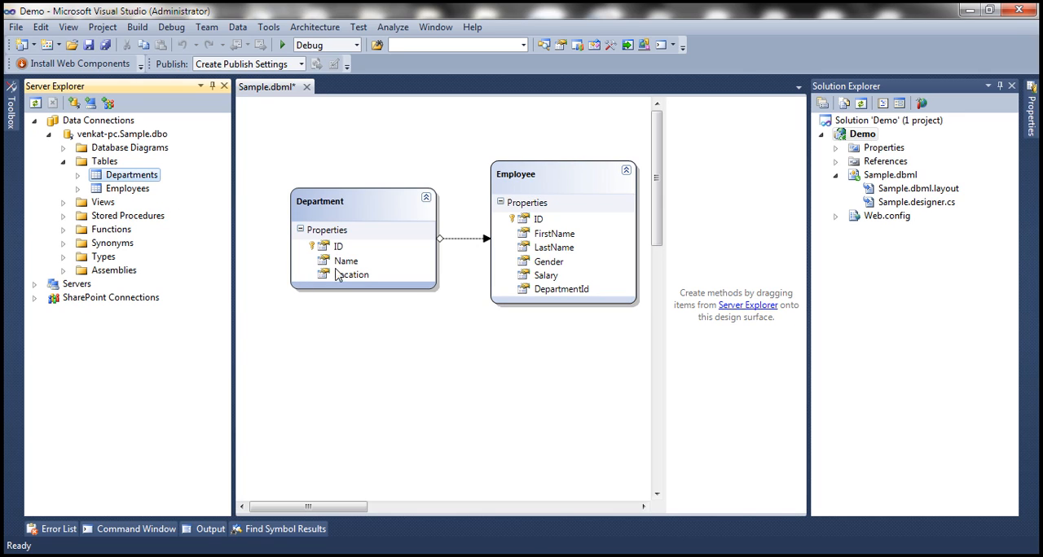
click(77, 174)
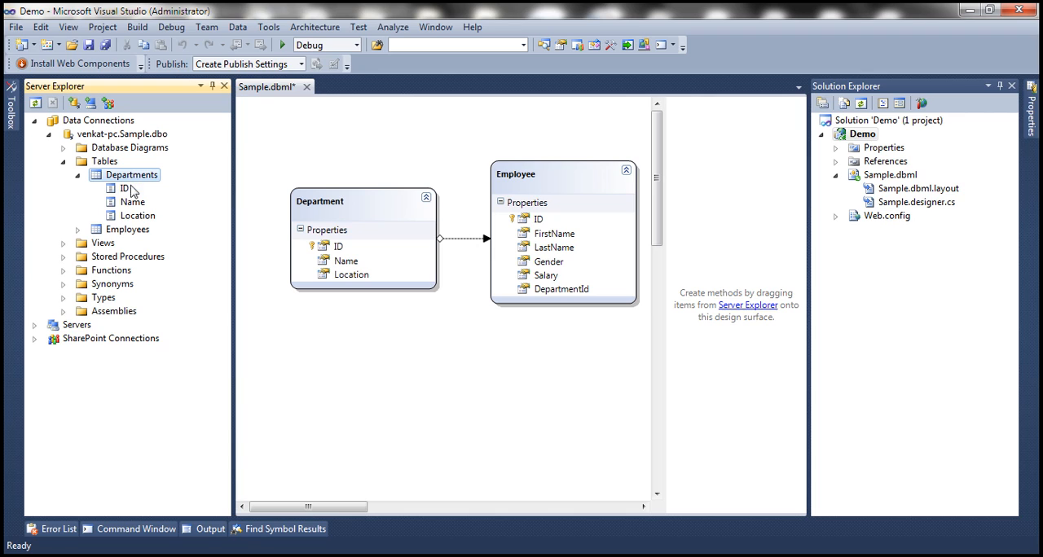
mouse_move(139, 205)
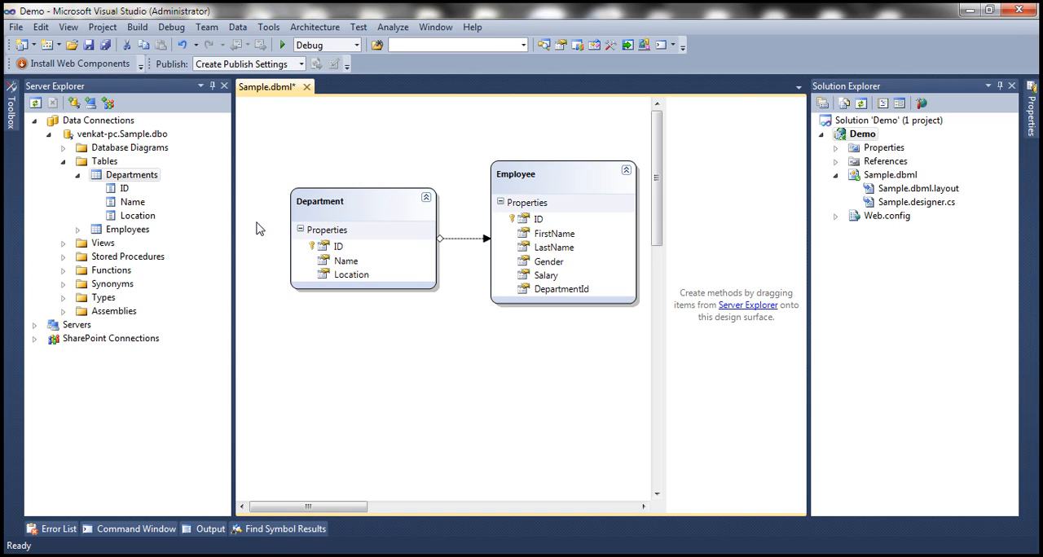
click(63, 229)
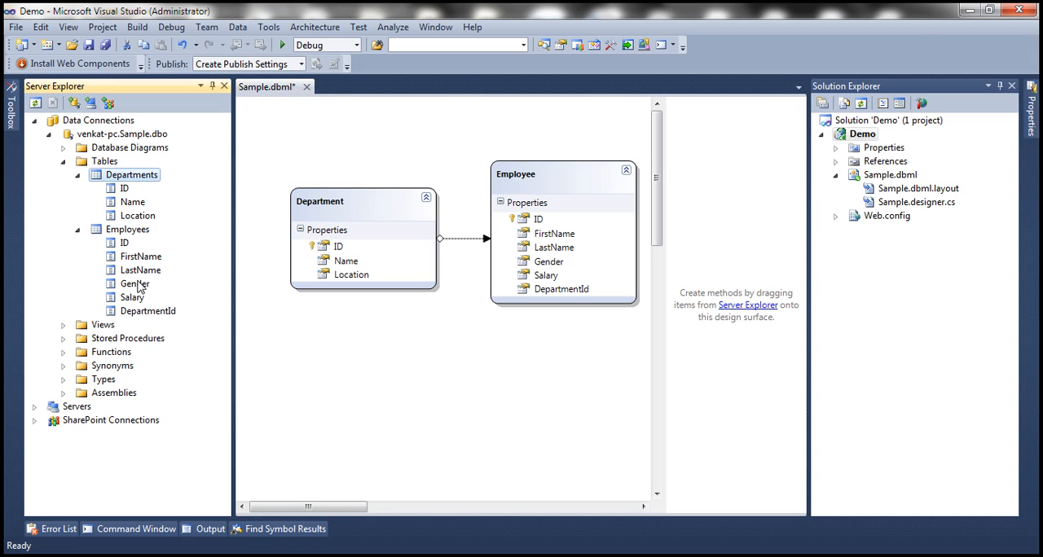
click(148, 310)
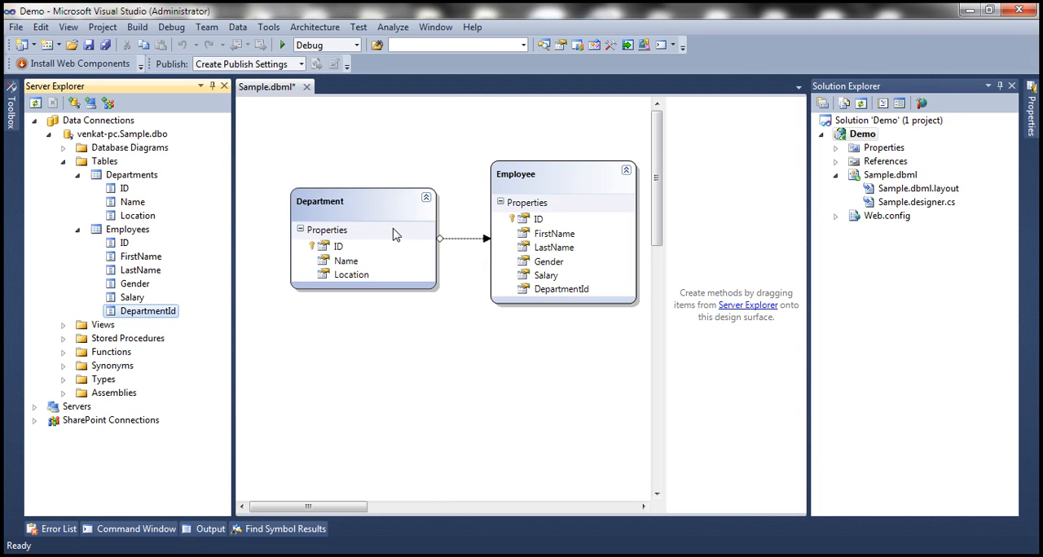
mouse_move(413, 245)
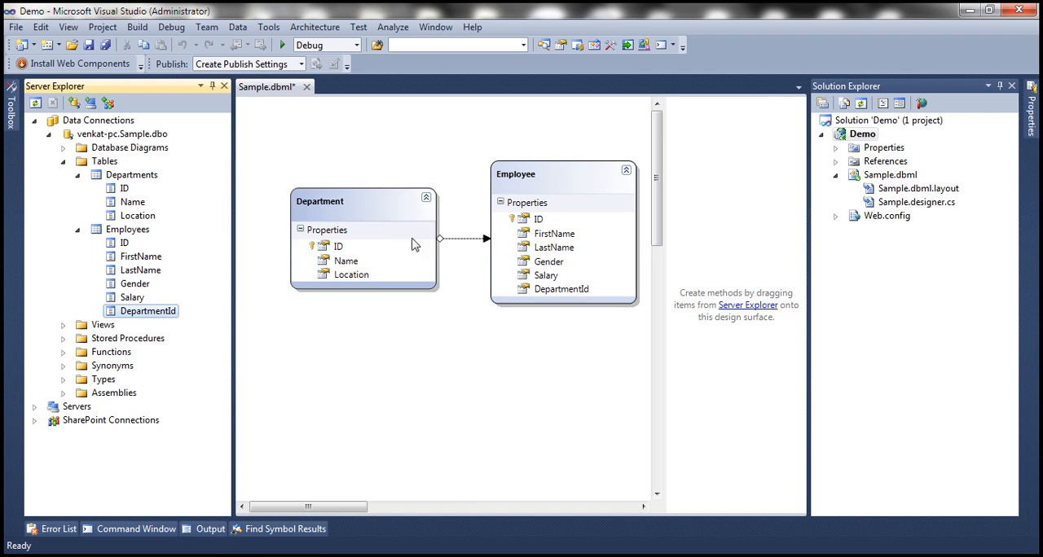
mouse_move(391, 212)
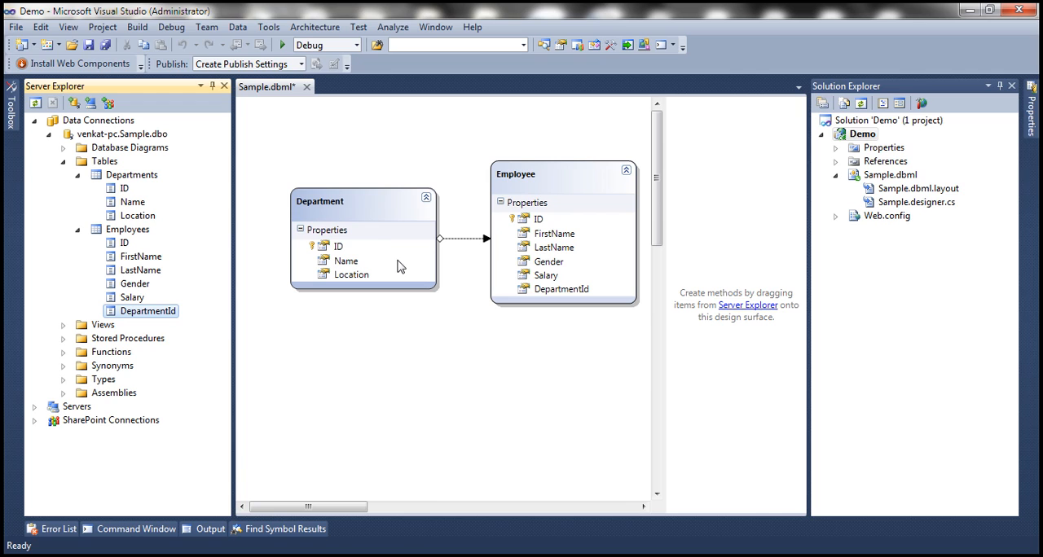
mouse_move(408, 237)
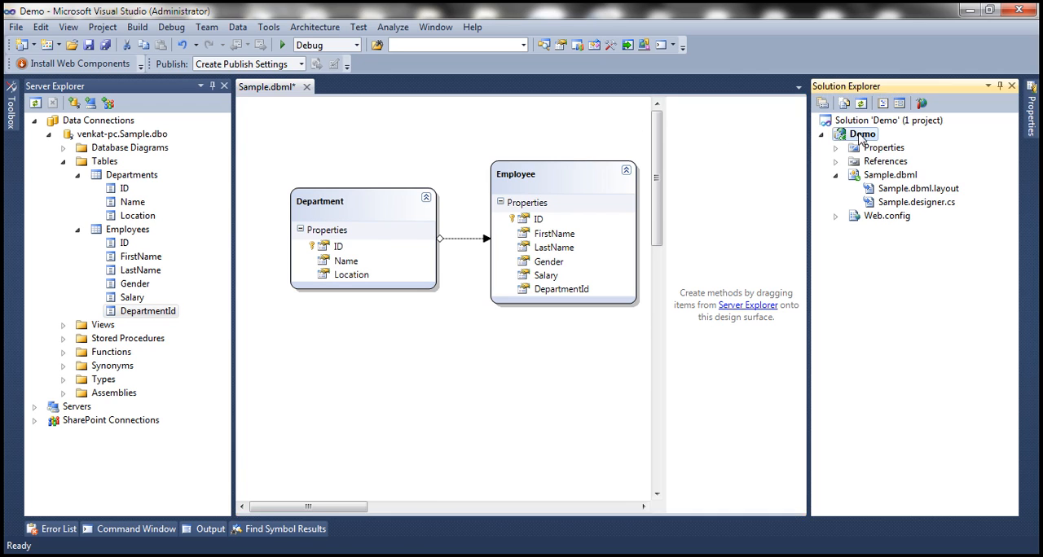
- Add WebForm1.aspx to the Demo project and open its WebForm1.aspx.cs code-behind
right_click(861, 133)
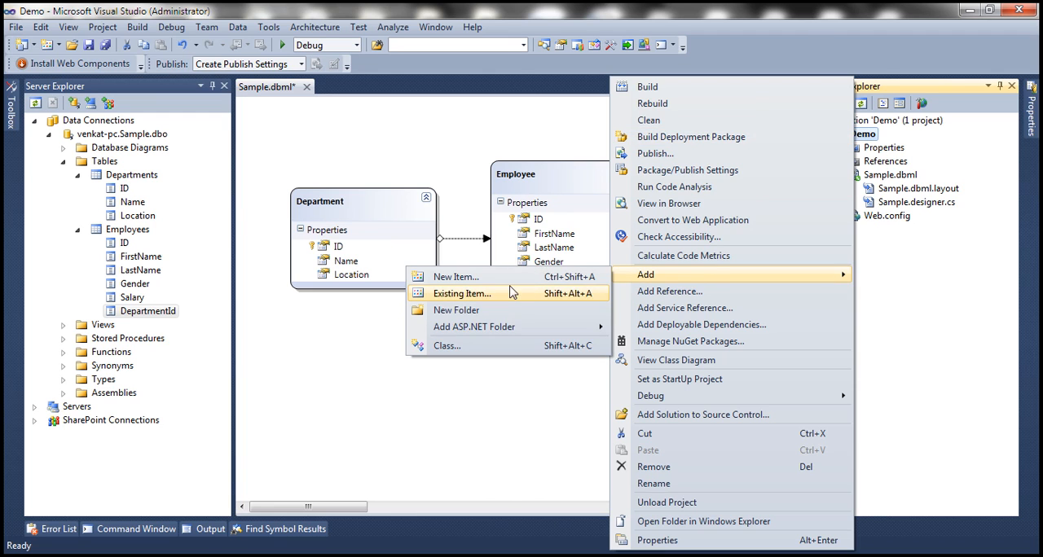
click(454, 276)
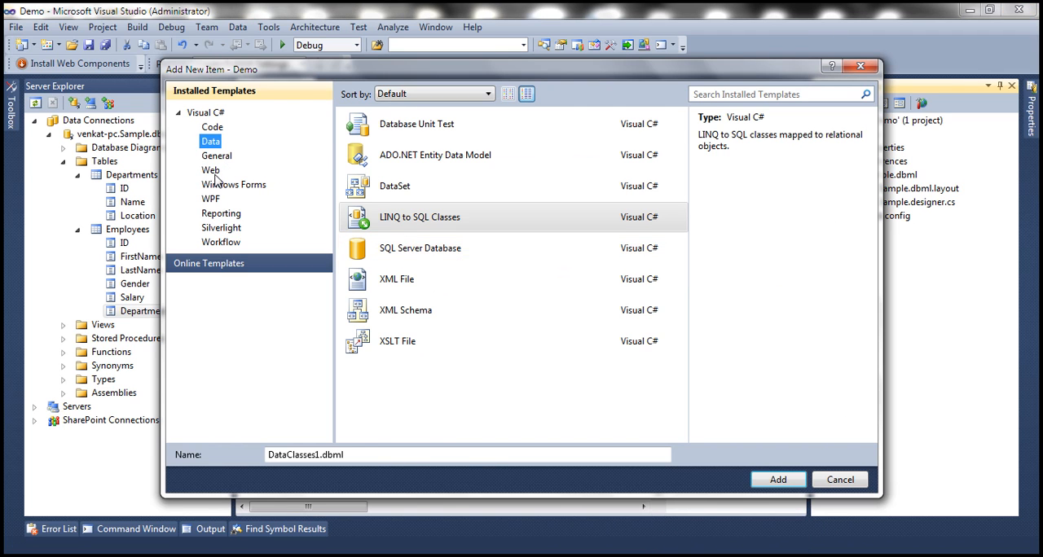
click(777, 479)
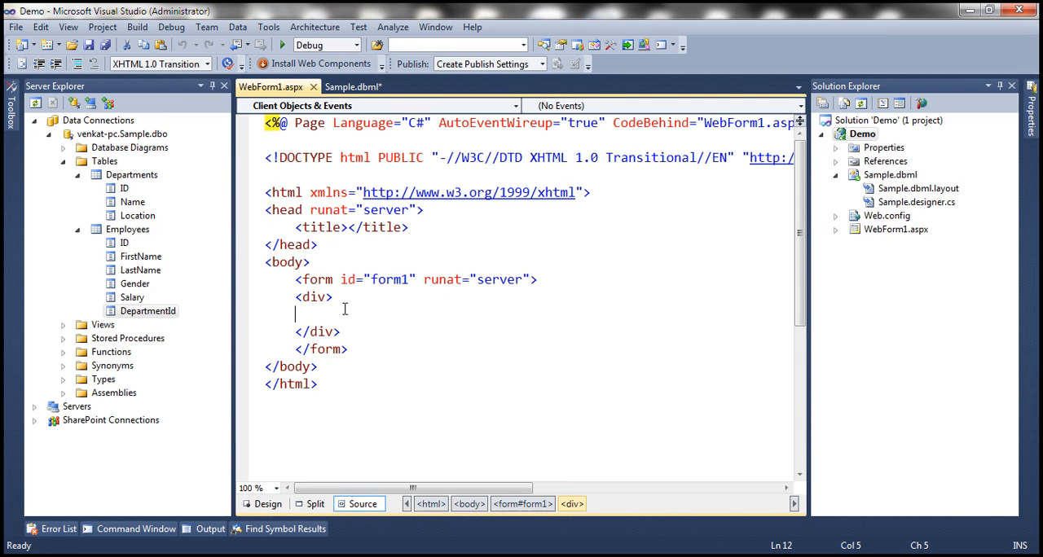
click(10, 113)
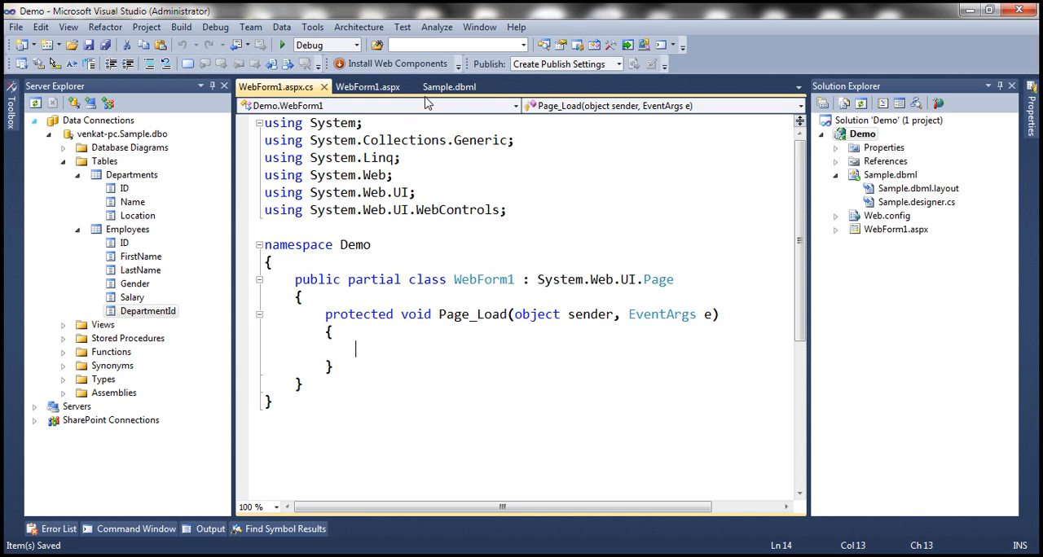
- Inspect the SampleDataContext class name in Sample.designer.cs, then return to WebForm1.aspx.cs
click(449, 86)
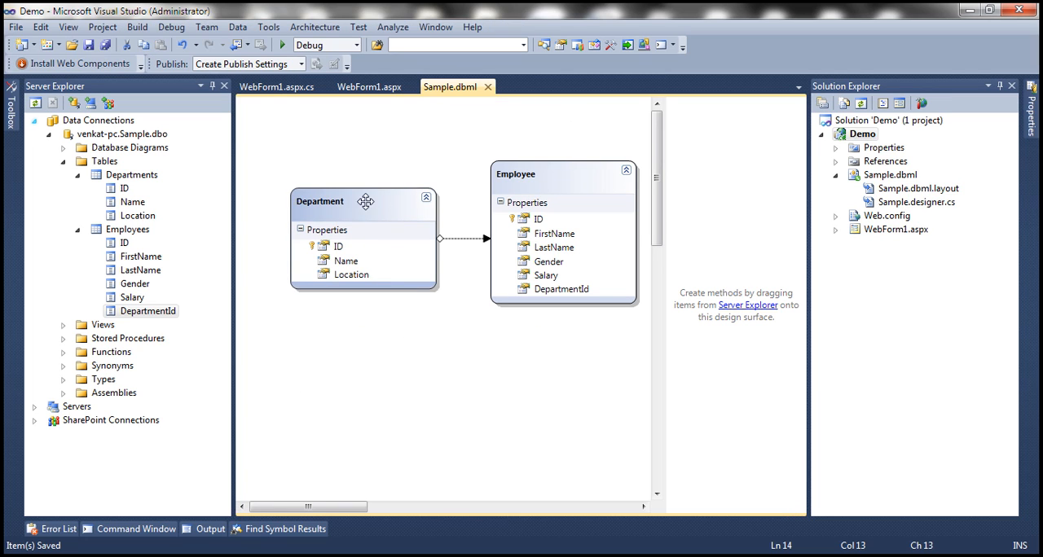
mouse_move(332, 198)
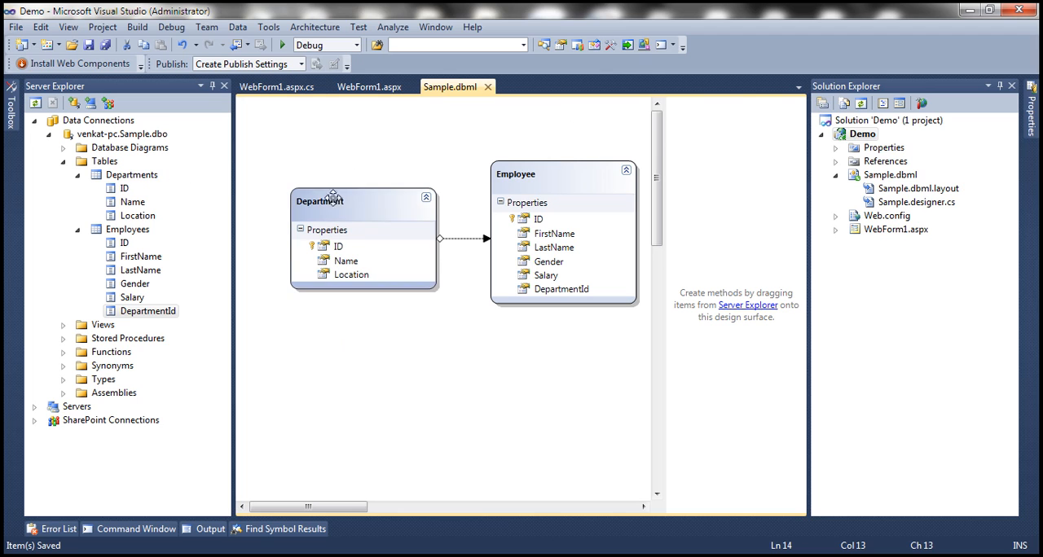
mouse_move(477, 194)
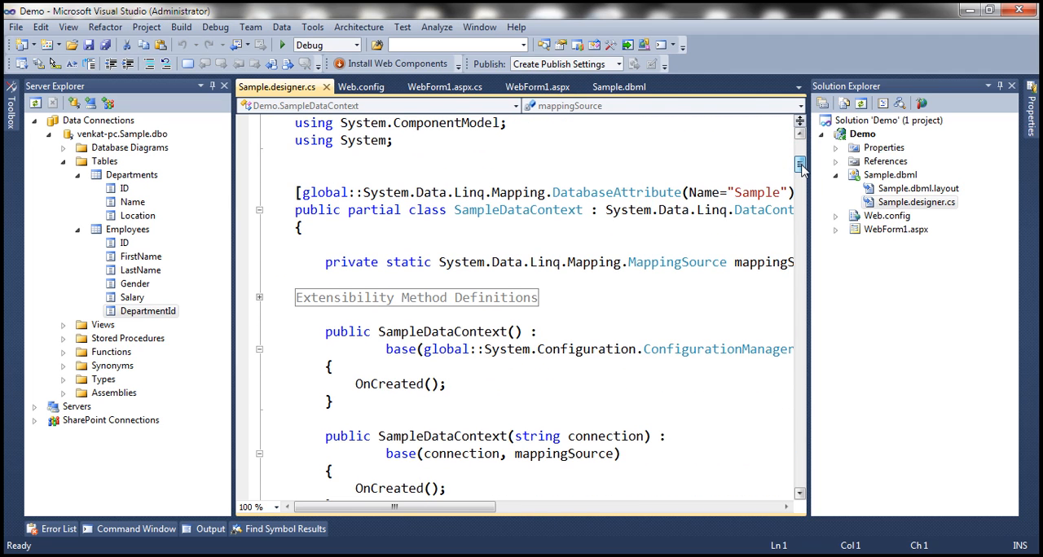
double_click(472, 210)
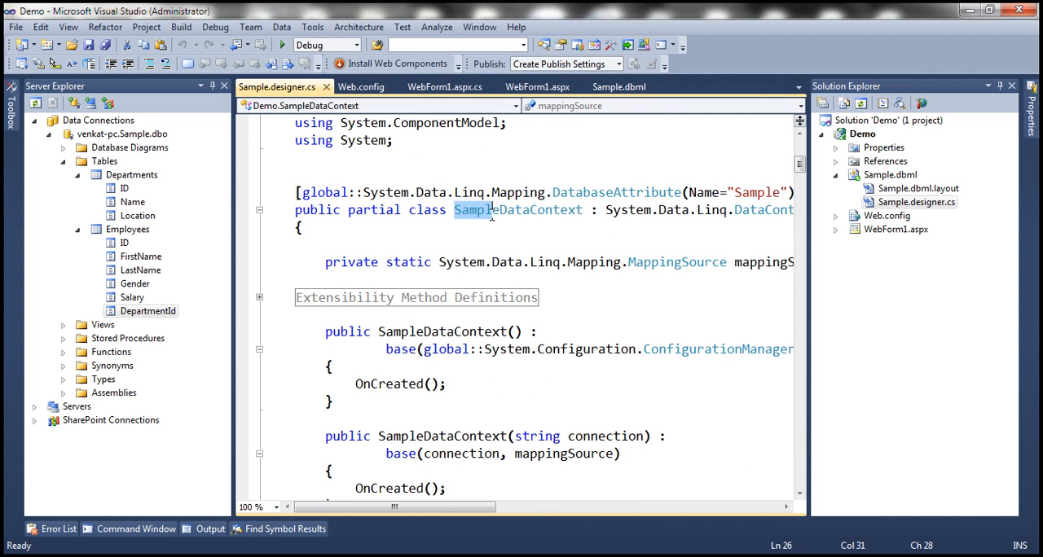
double_click(517, 210)
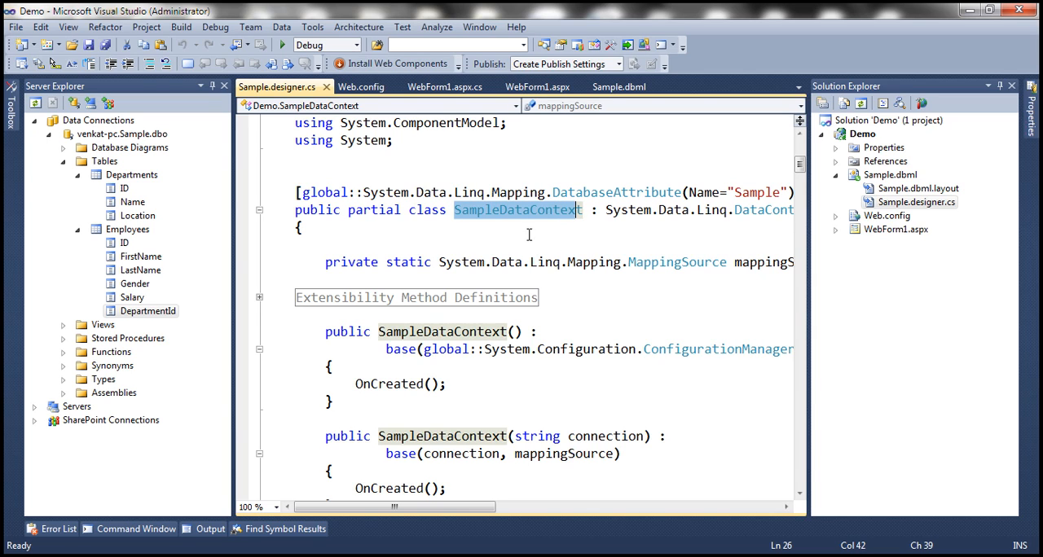
mouse_move(508, 273)
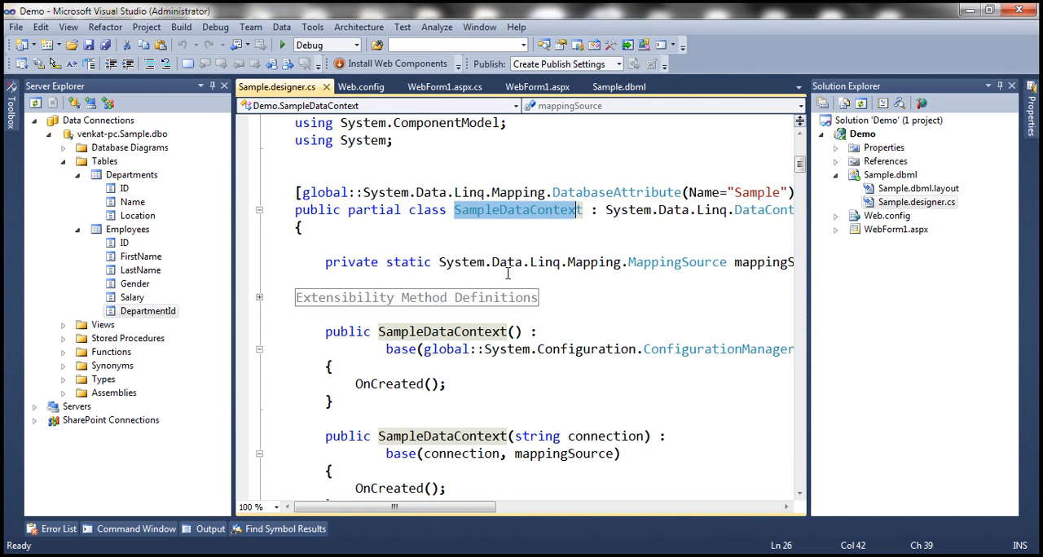
mouse_move(529, 235)
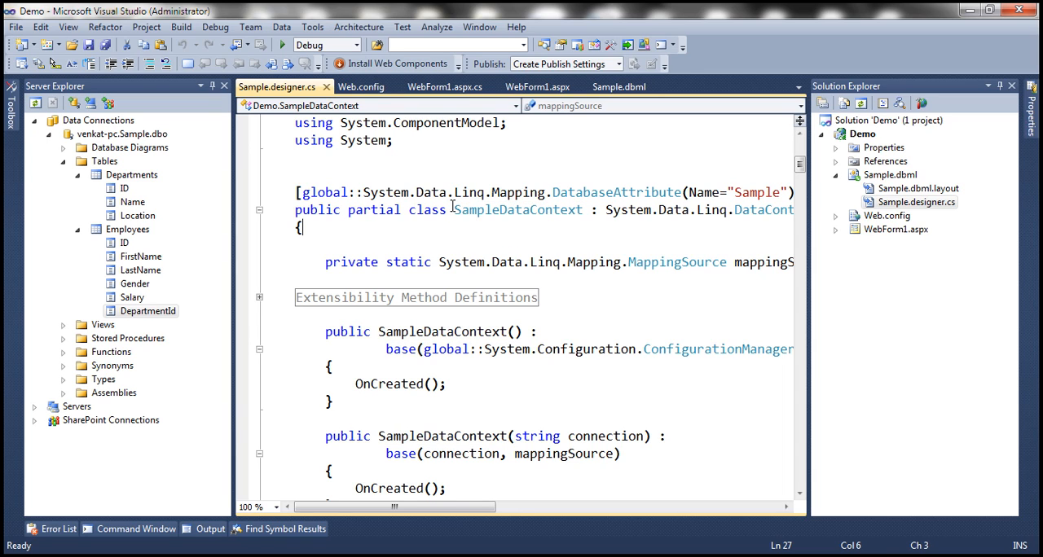
double_click(518, 210)
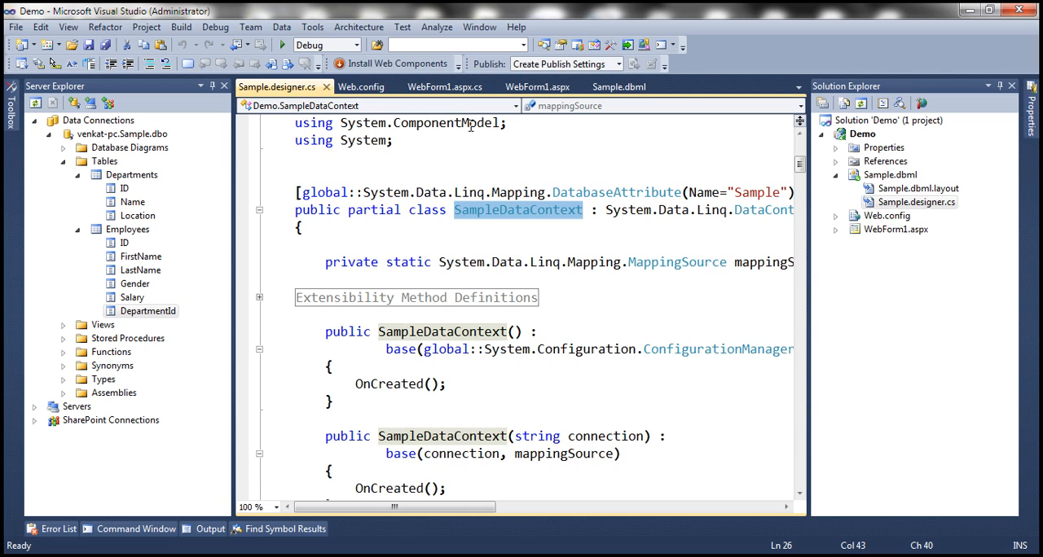
click(444, 86)
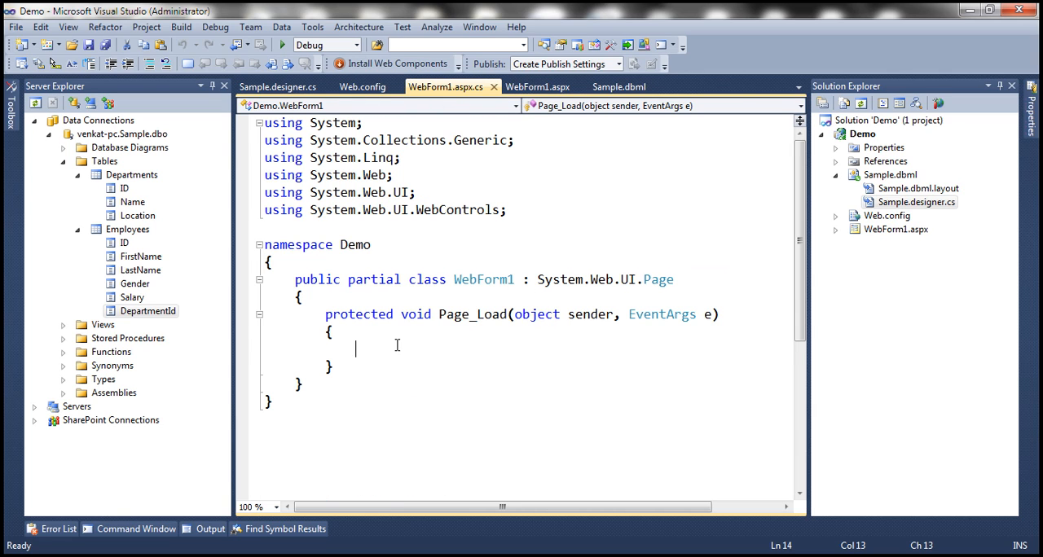
- Declare dbContext as a new SampleDataContext() inside Page_Load
text(SampleDataContext d)
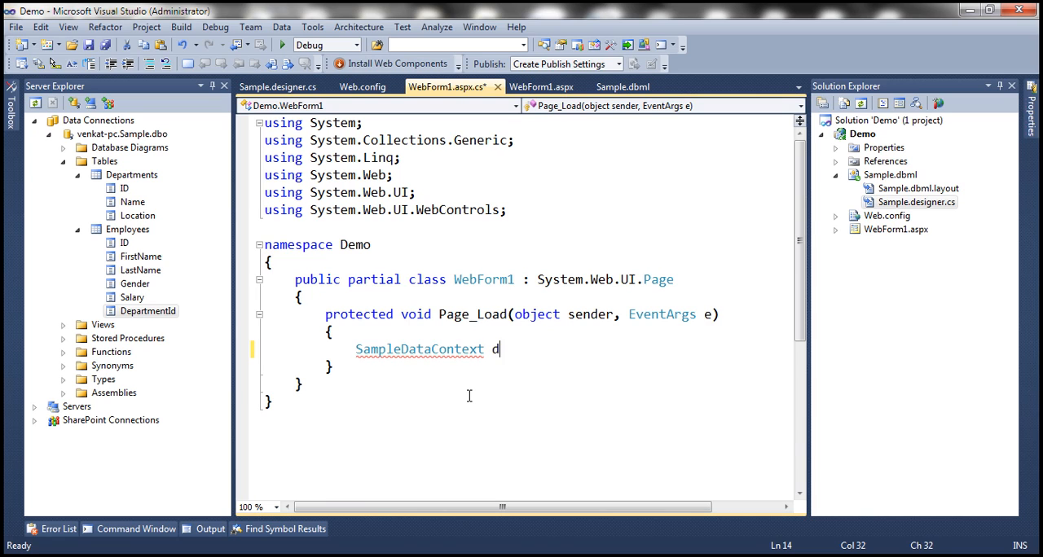
text(bContext = new)
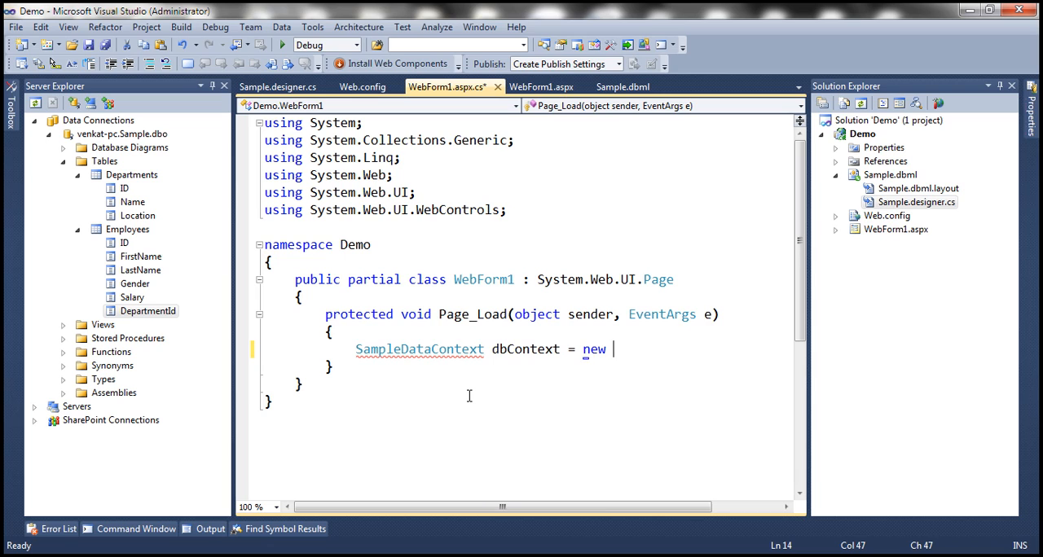
text(SampleDataContext();)
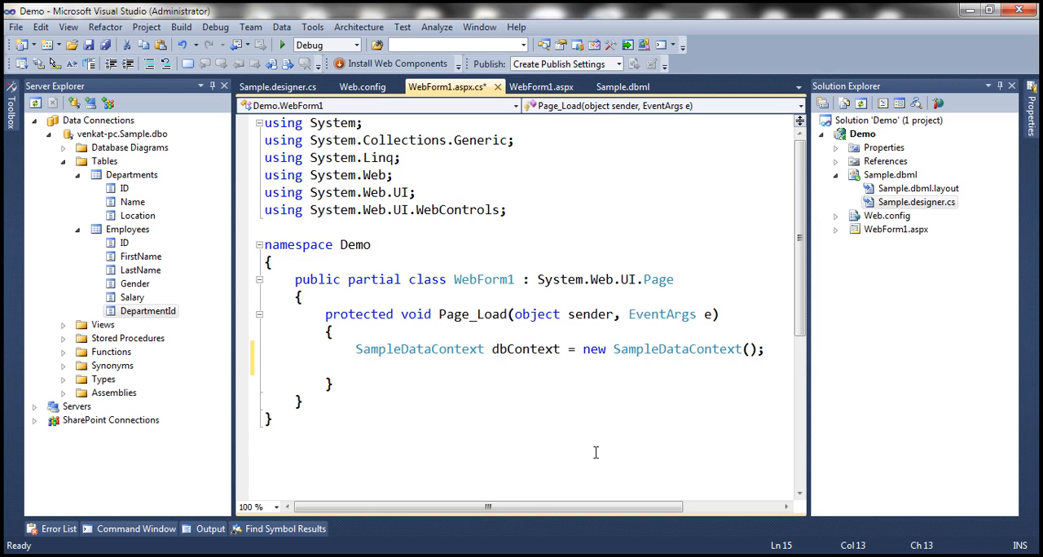
- Set GridView1.DataSource to dbContext.Employees and call GridView1.DataBind()
text(dbContext.emp)
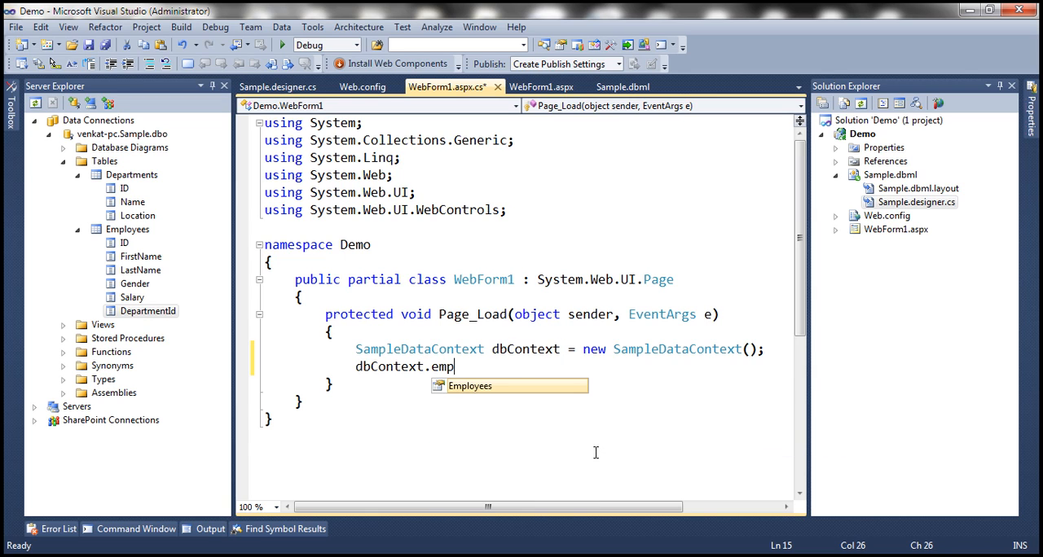
mouse_move(490, 397)
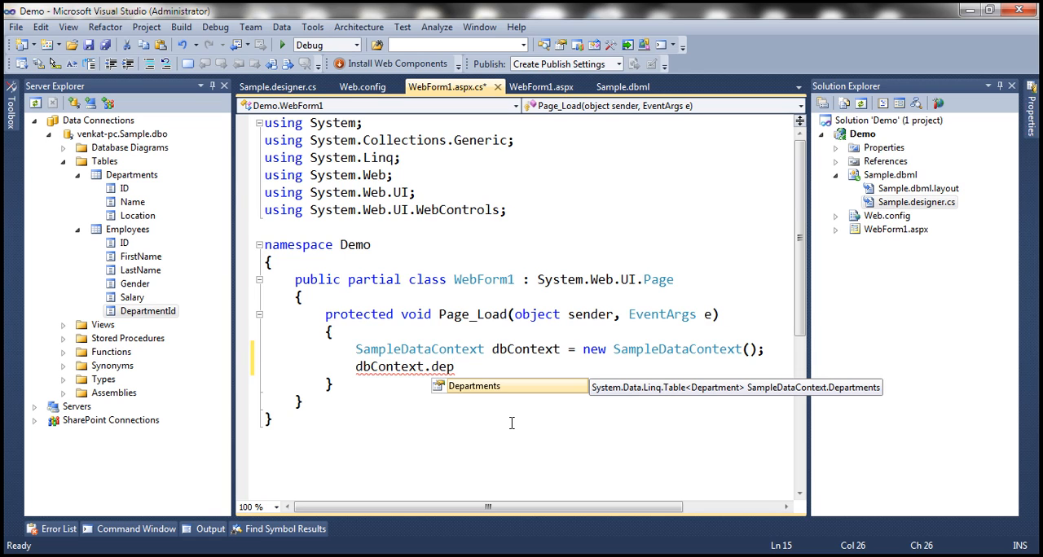
text(em)
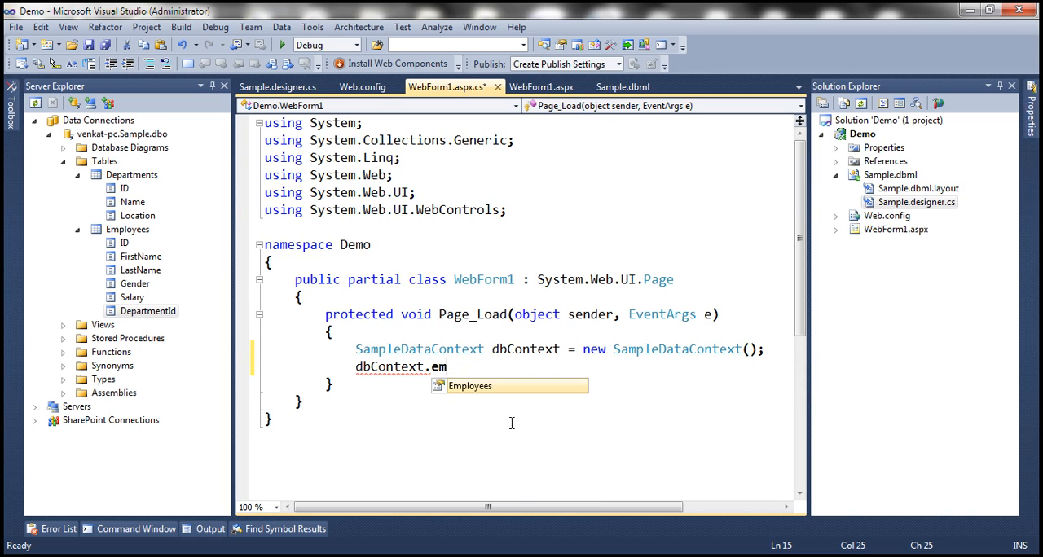
key(Tab)
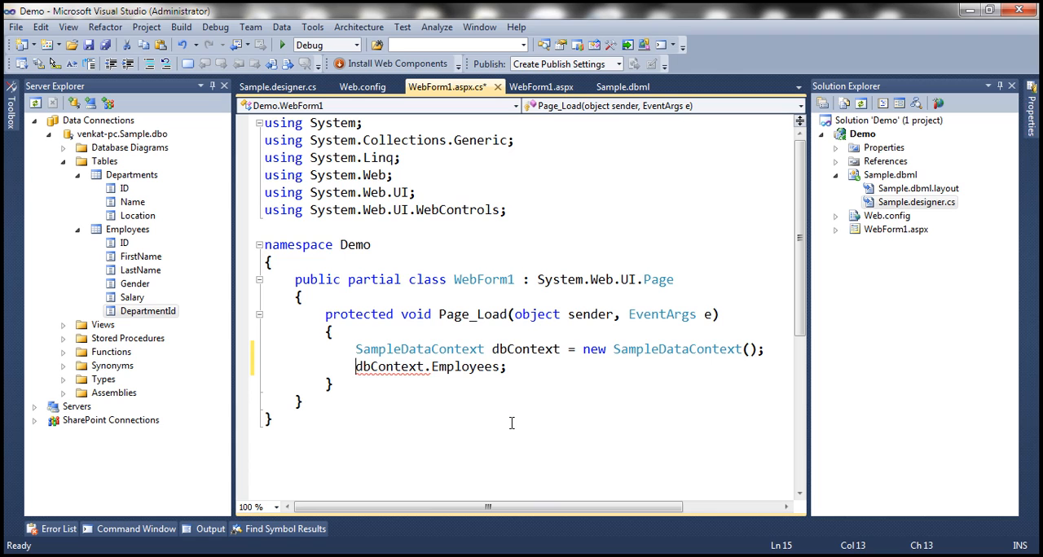
text(G)
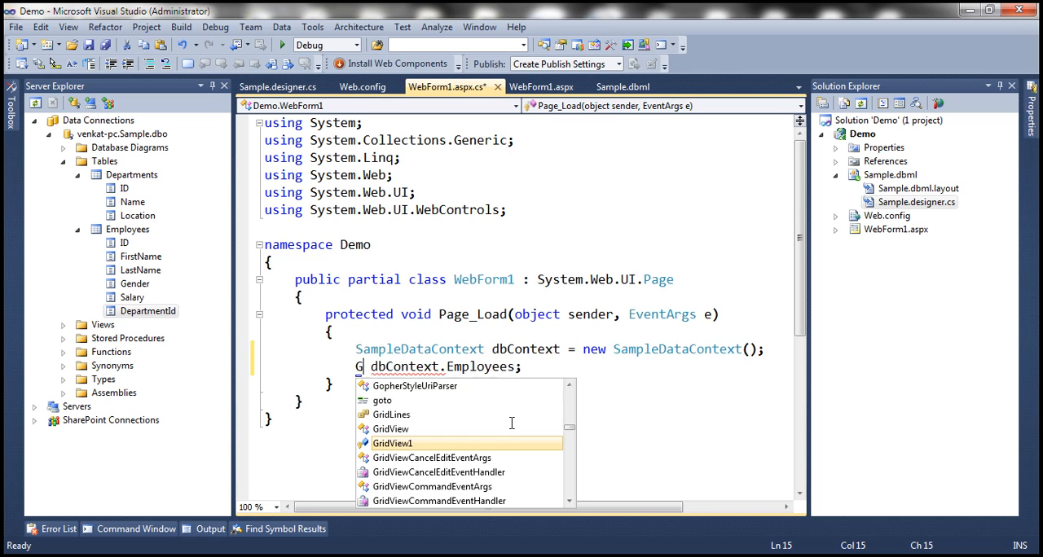
text(GridView1.da)
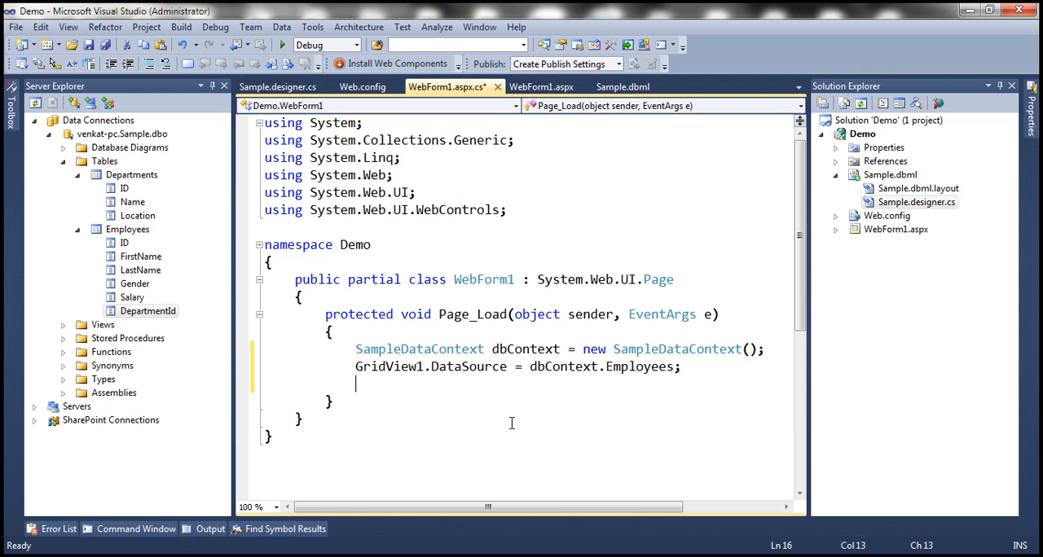
text(GridView1.datab)
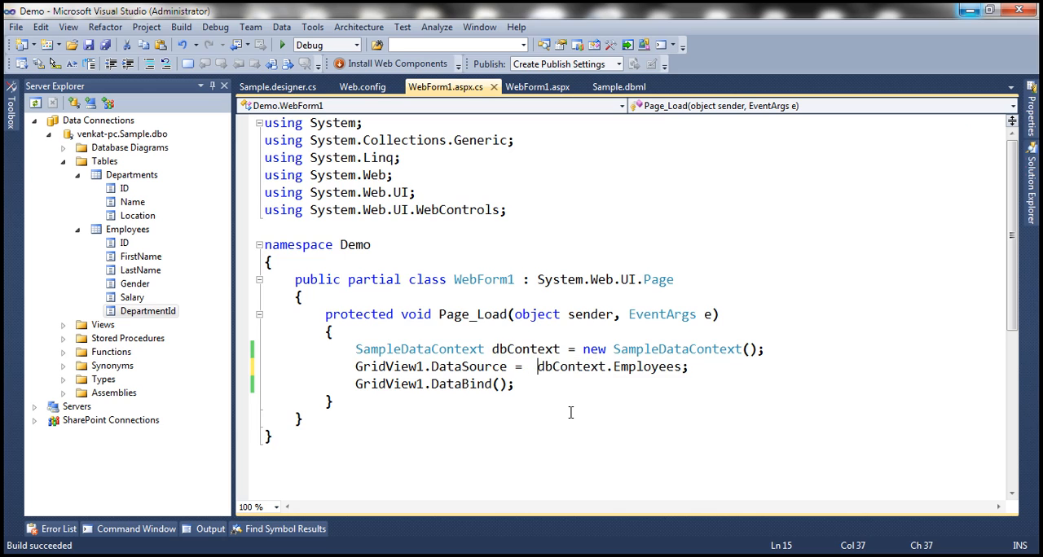
- Start the LINQ query over employees, filtering where employee.Gender == "Male"
text(from)
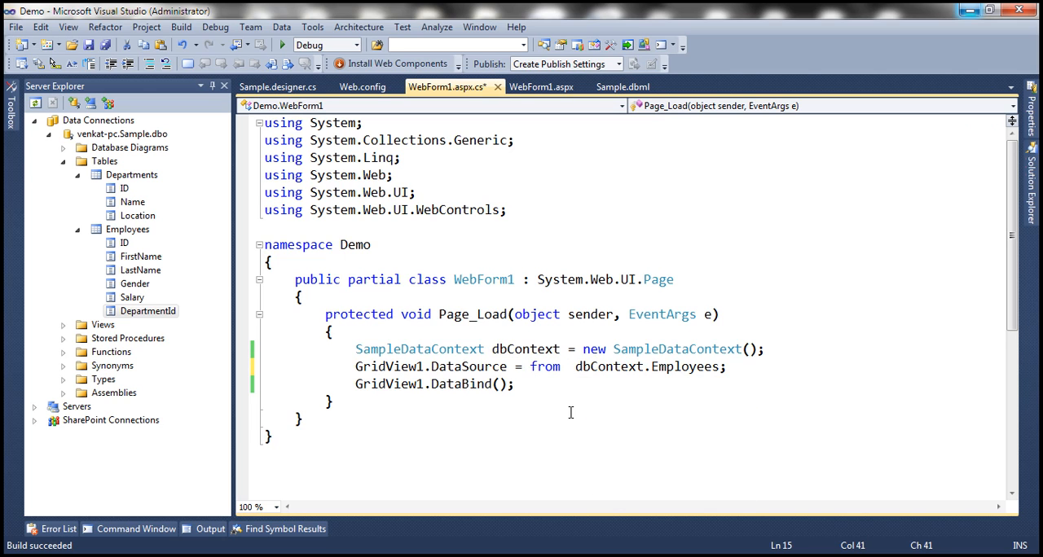
text(employee in)
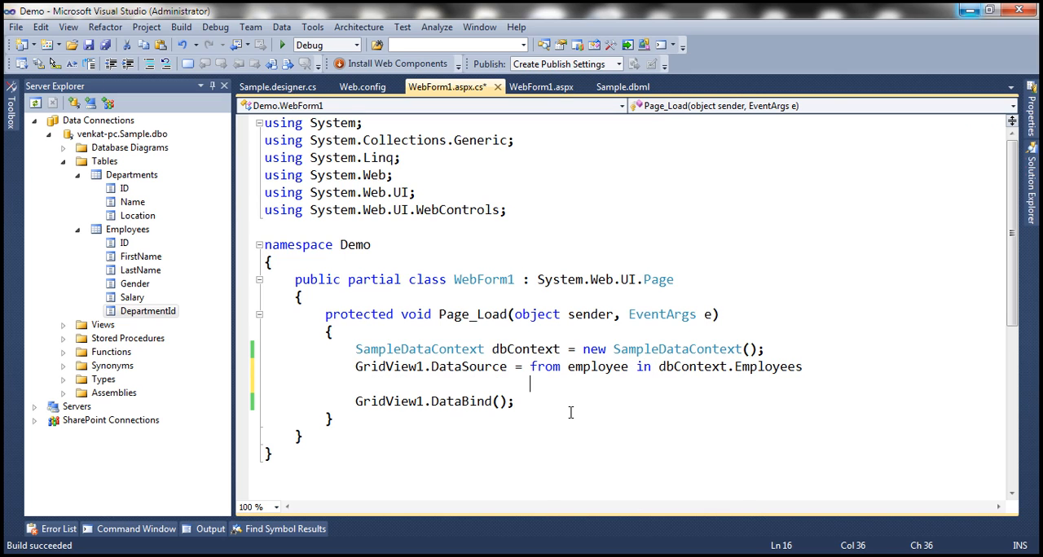
text(where)
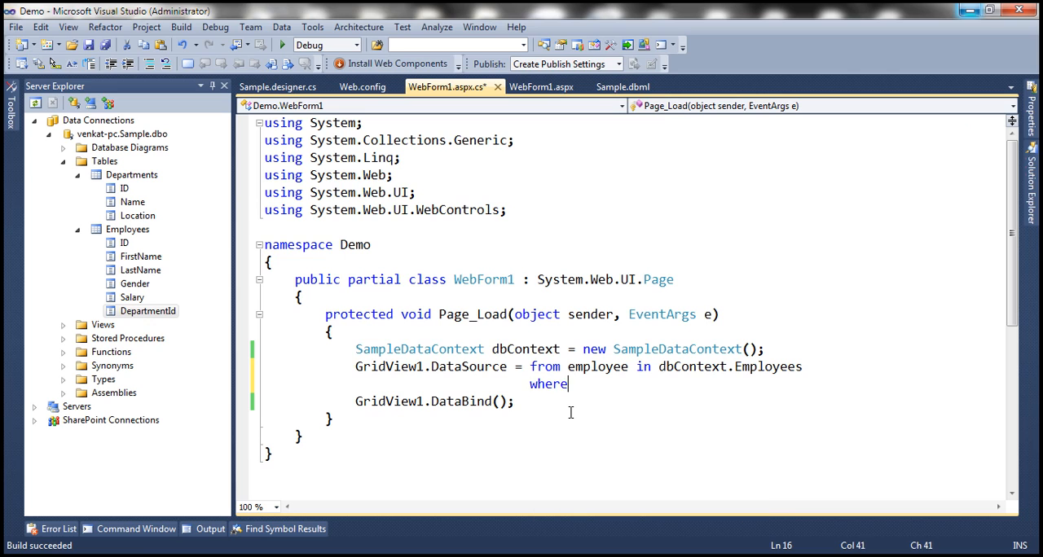
text(employee.)
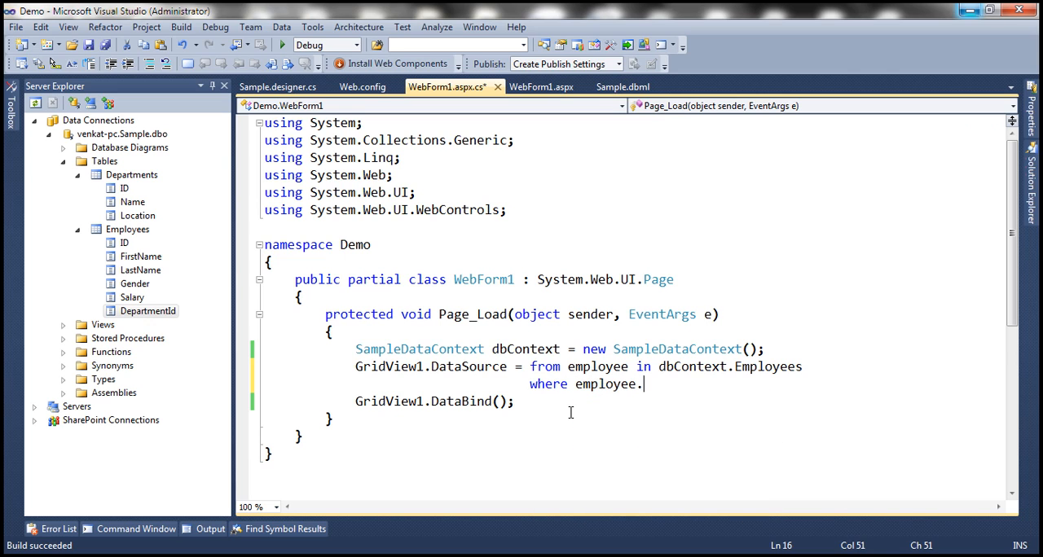
text(Gender =)
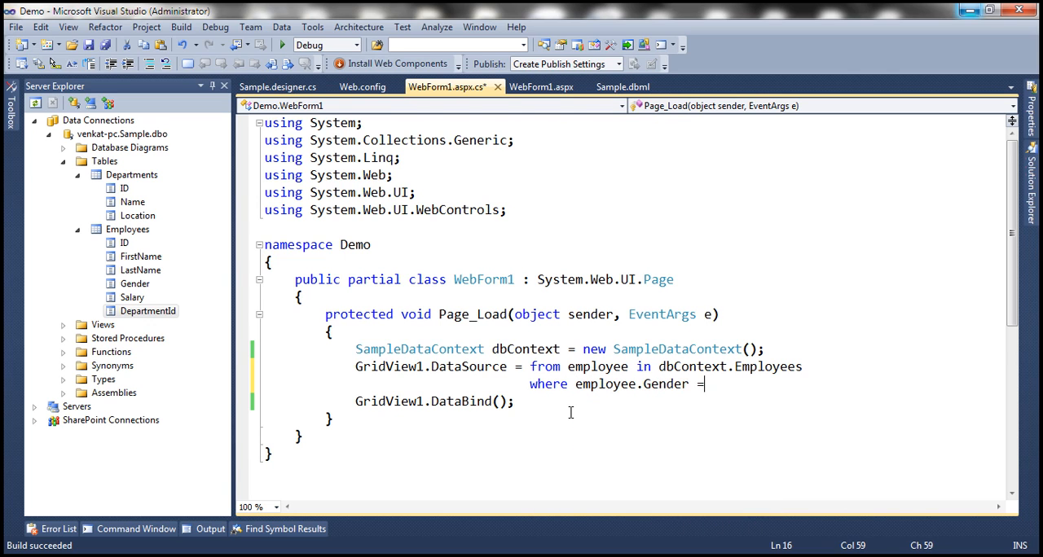
text(= "Male)
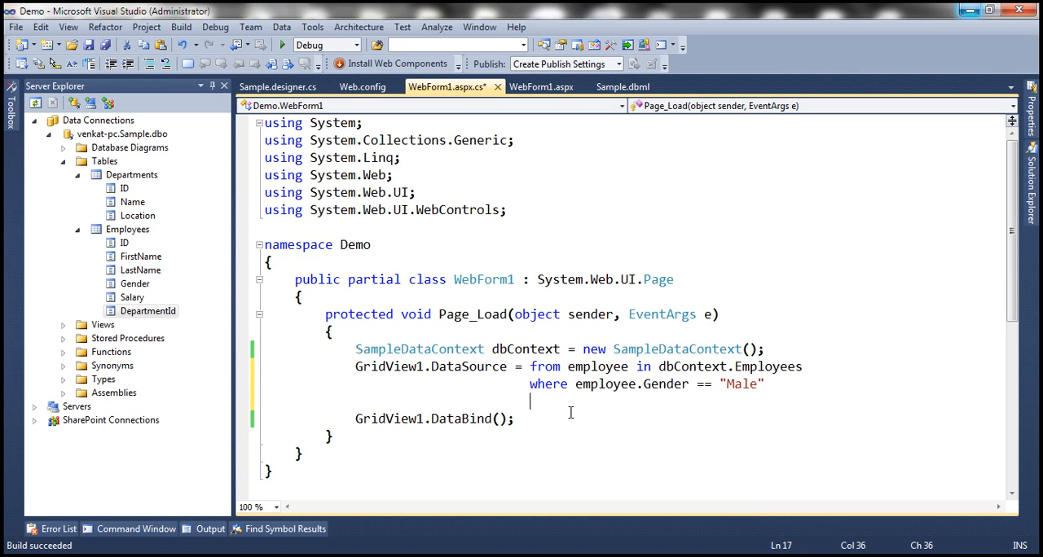
- Order by employee.Salary descending, select employee, and save WebForm1.aspx.cs
text(orderby)
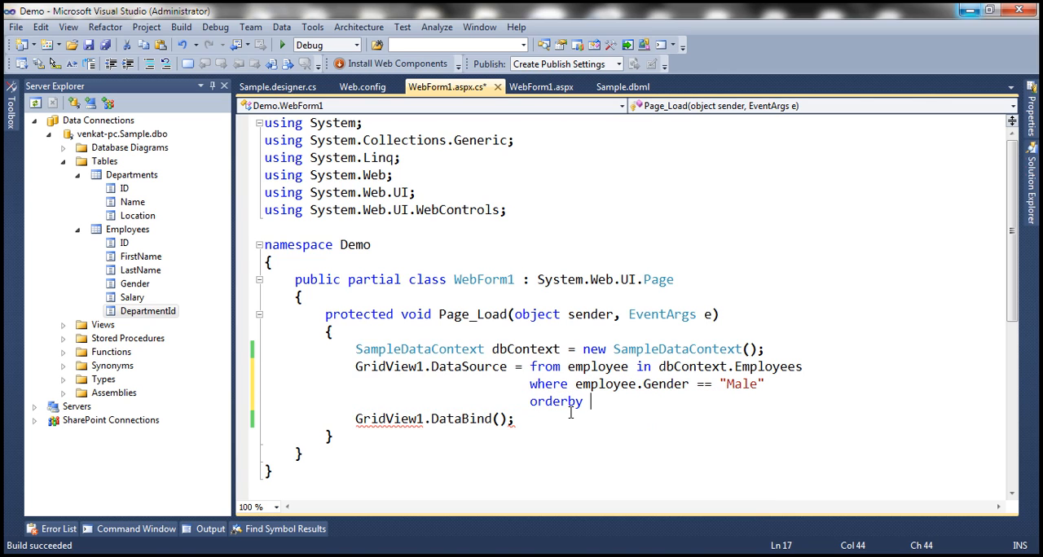
text(employee.sal)
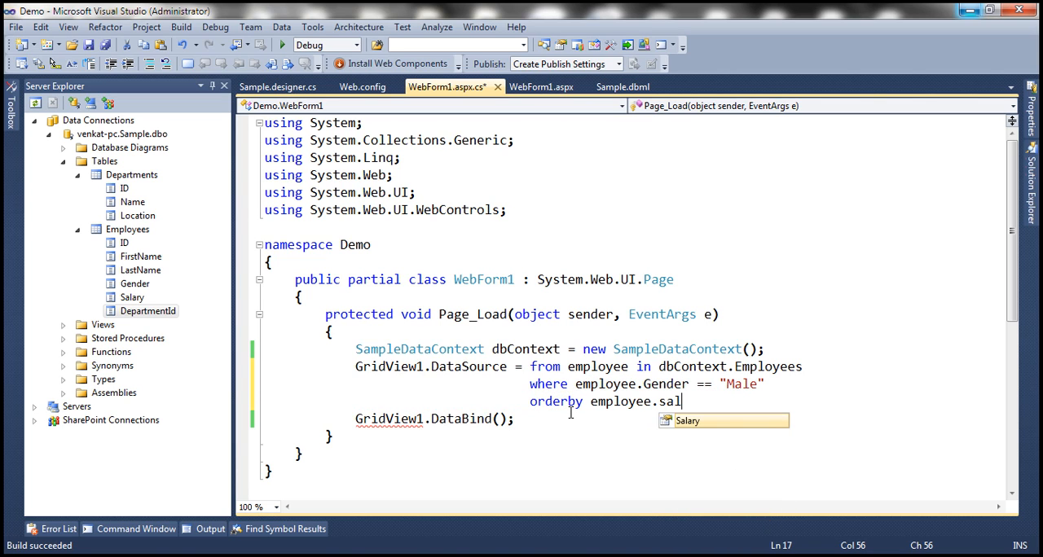
mouse_move(688, 421)
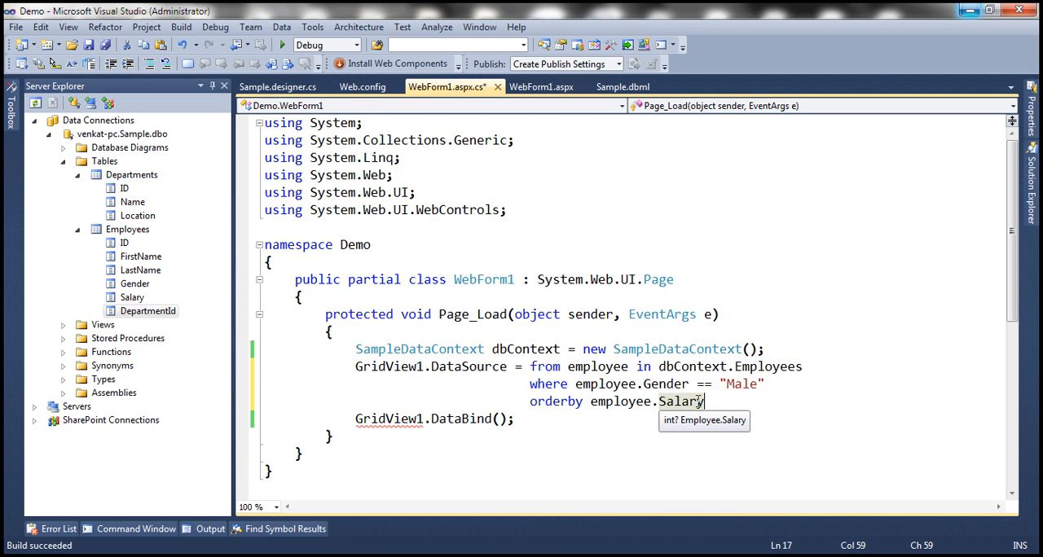
key(Backspace)
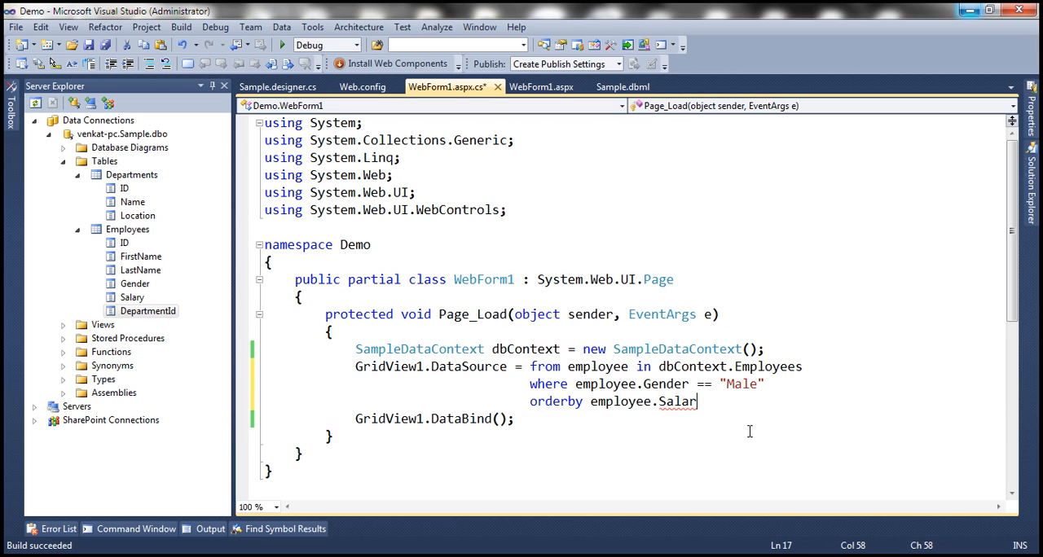
text(y)
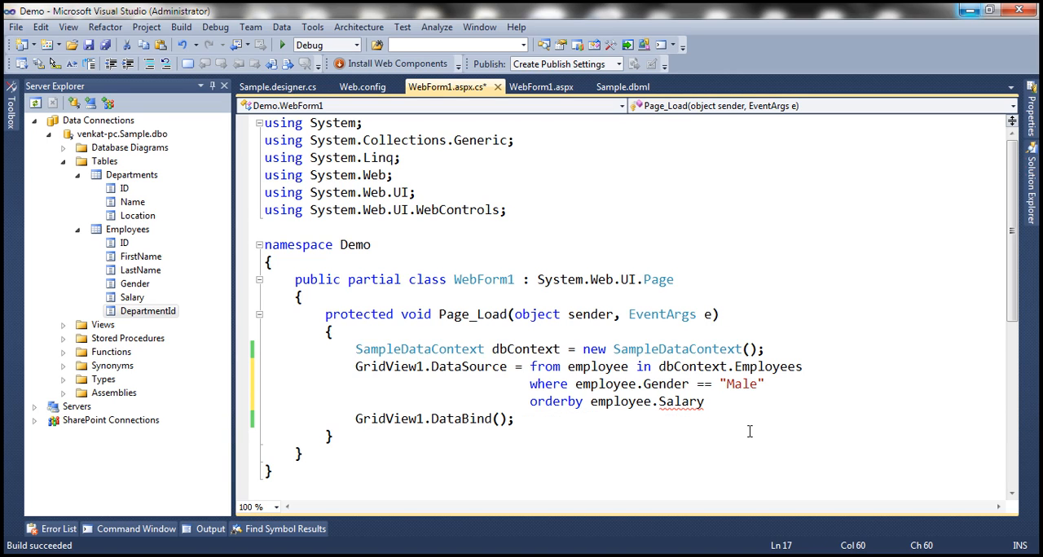
text(descending)
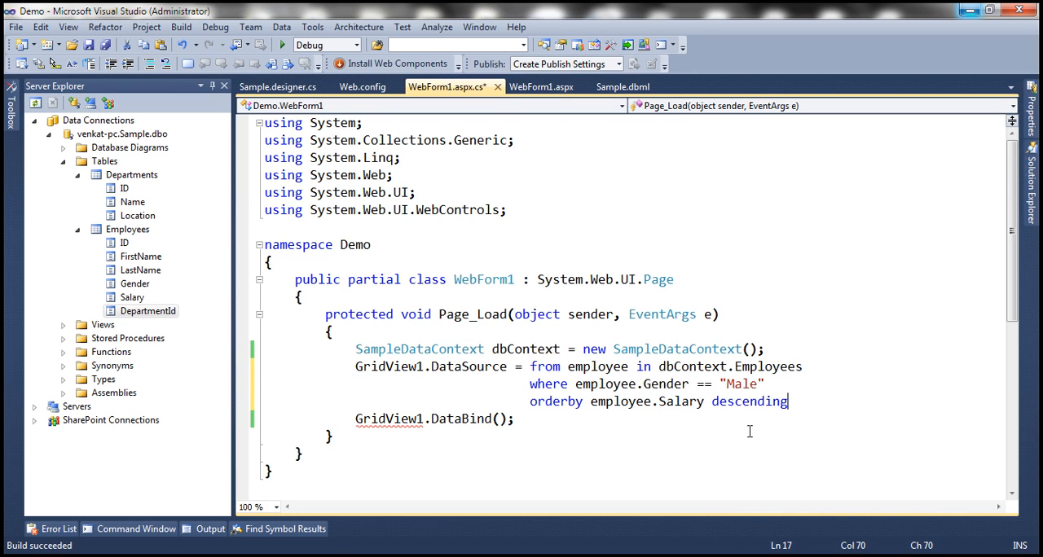
text(select)
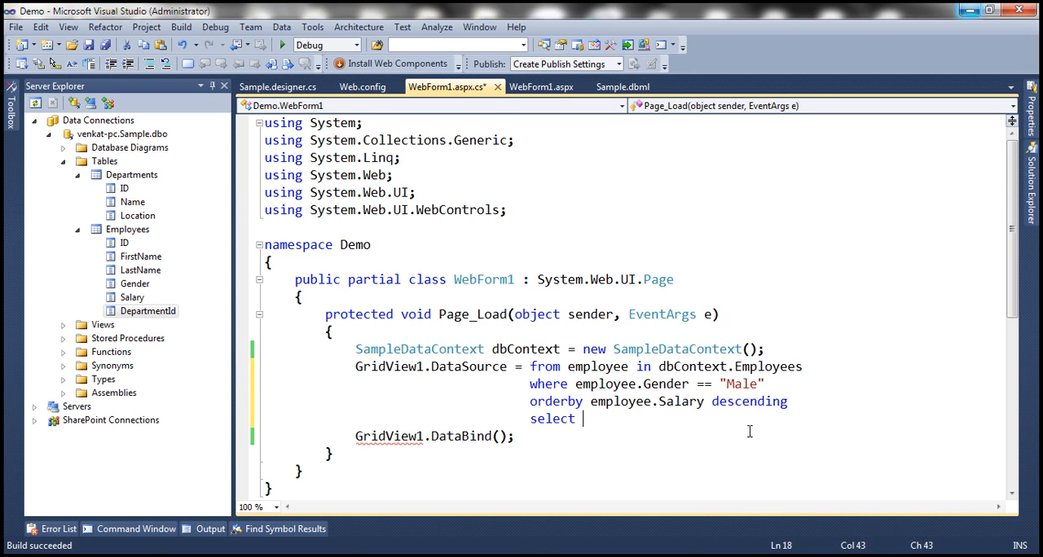
text(employee;)
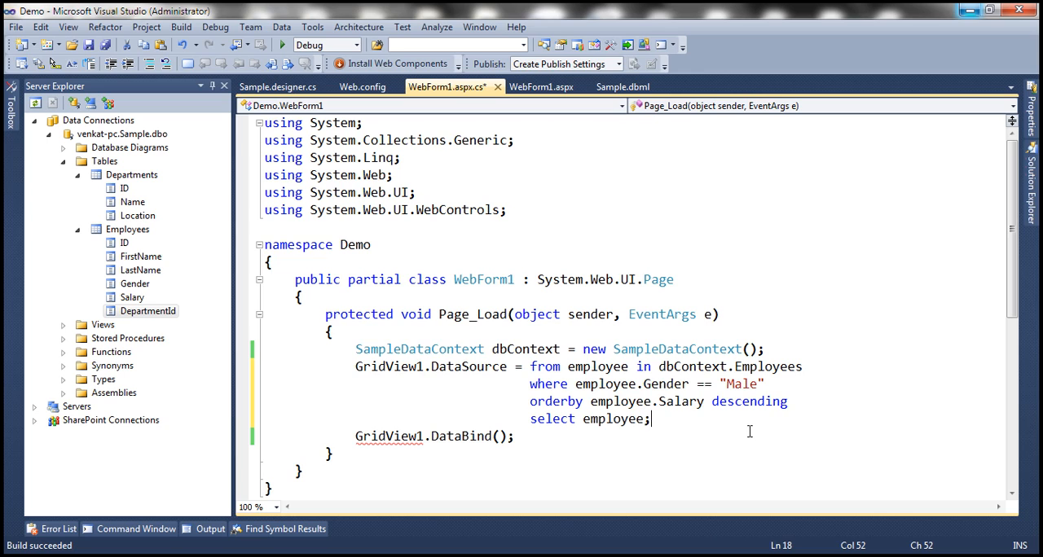
key(ctrl+s)
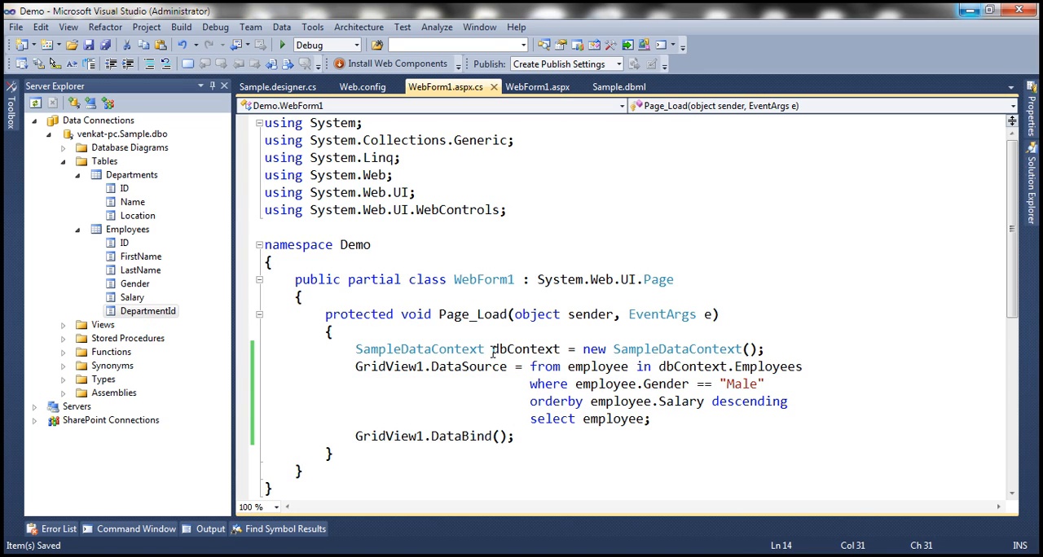
- Run WebForm1 in Chrome and check the male employees sorted by salary, highest first
click(283, 45)
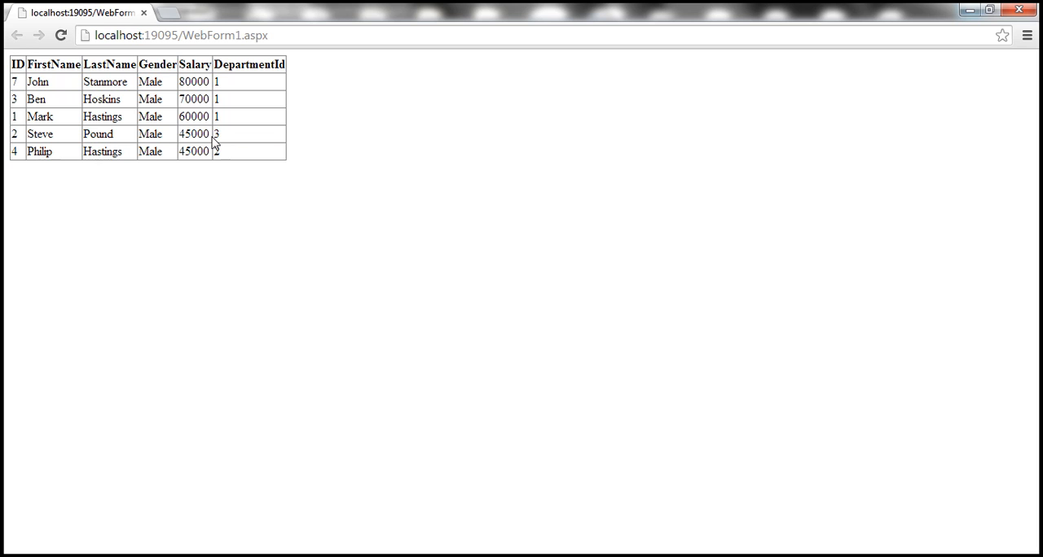
drag(193, 81, 216, 151)
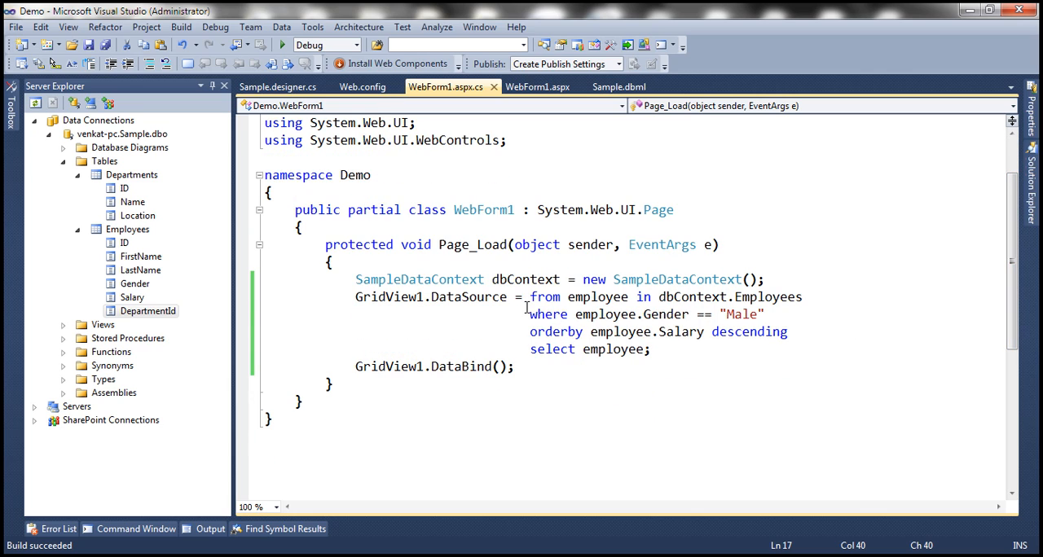
drag(529, 297, 606, 314)
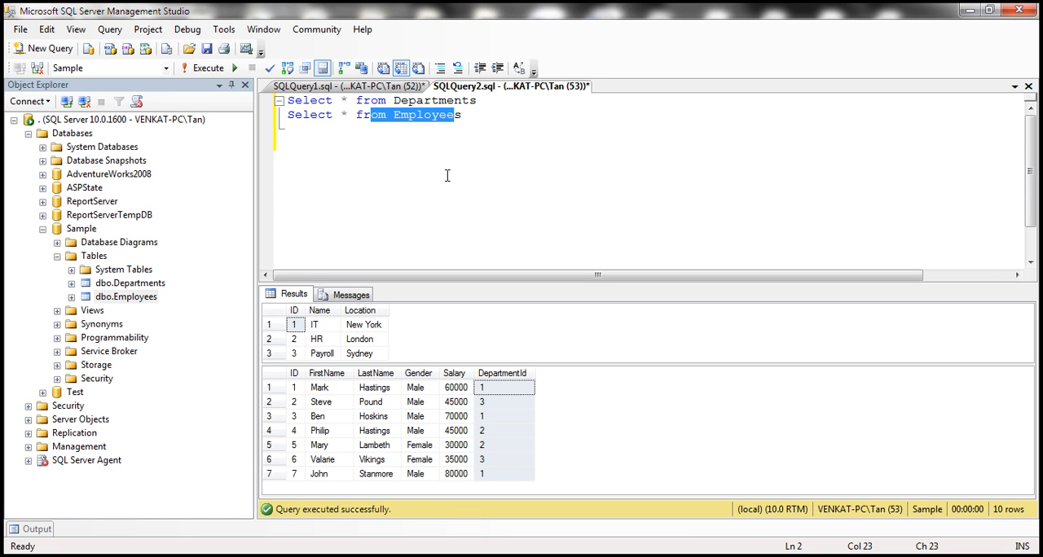
mouse_move(366, 337)
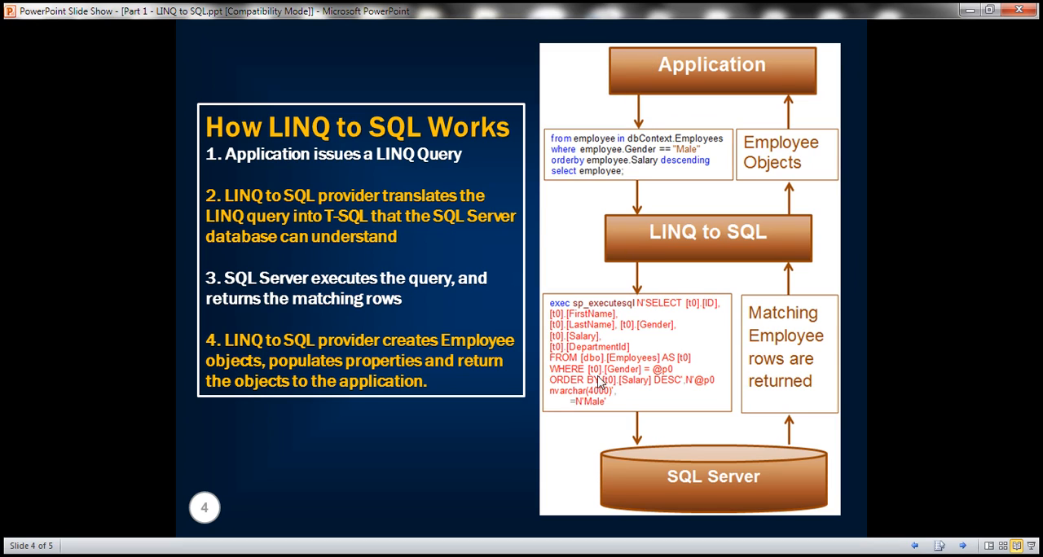
mouse_move(670, 277)
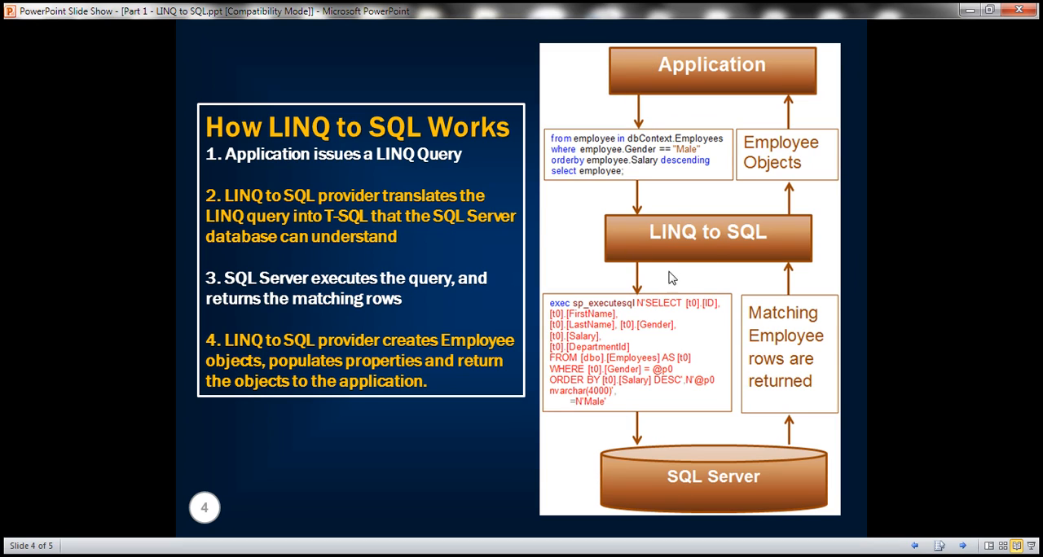
mouse_move(709, 265)
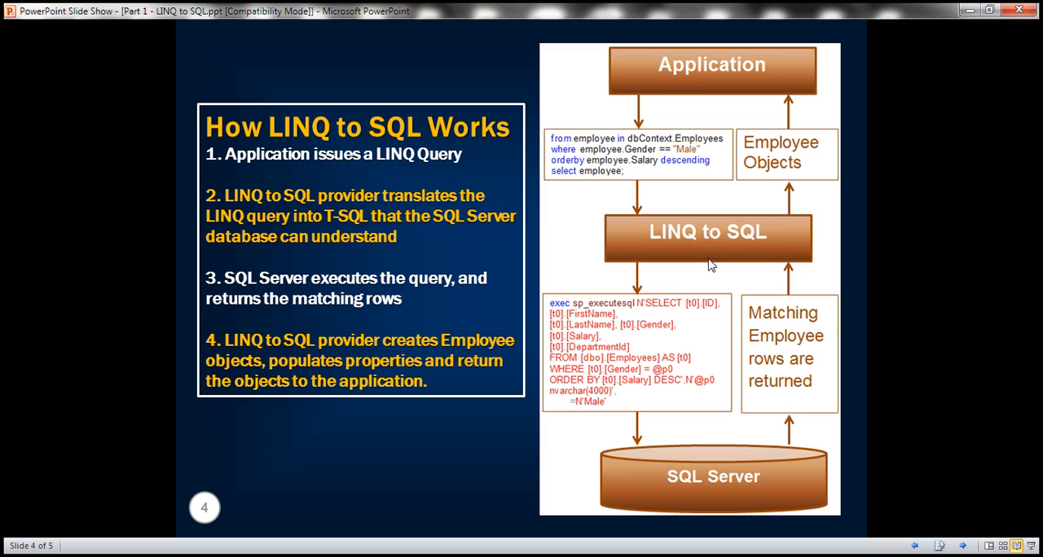
mouse_move(617, 132)
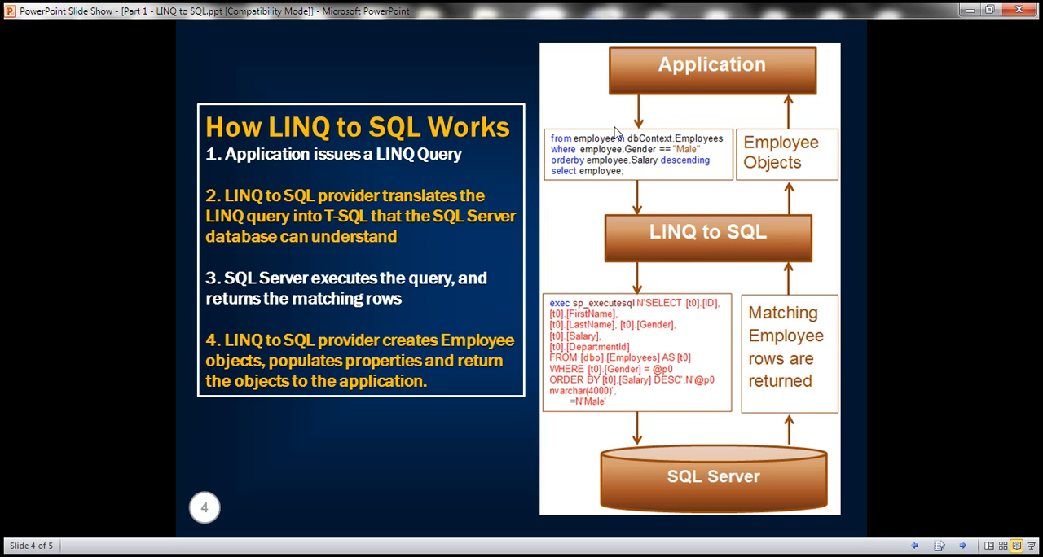
mouse_move(602, 185)
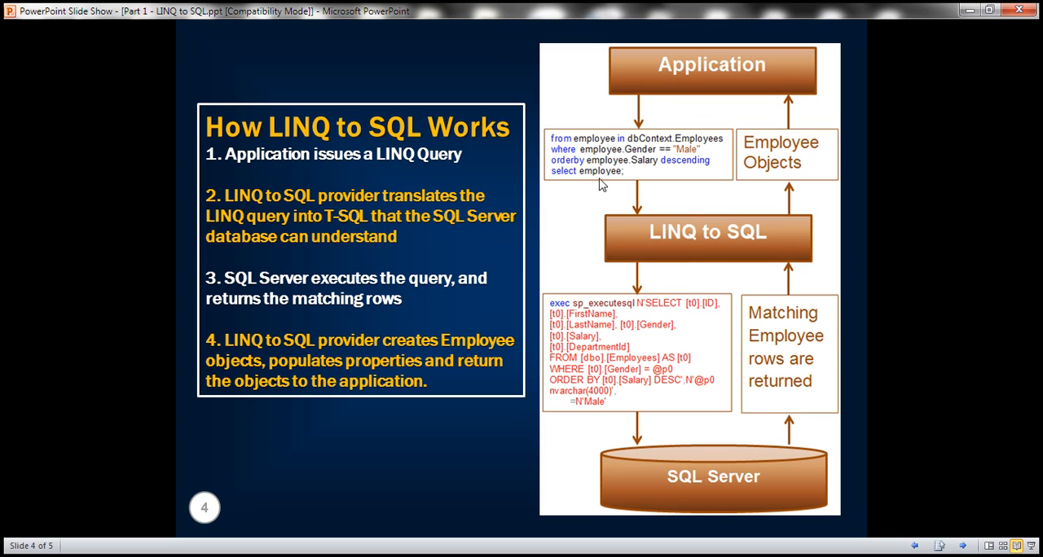
mouse_move(658, 234)
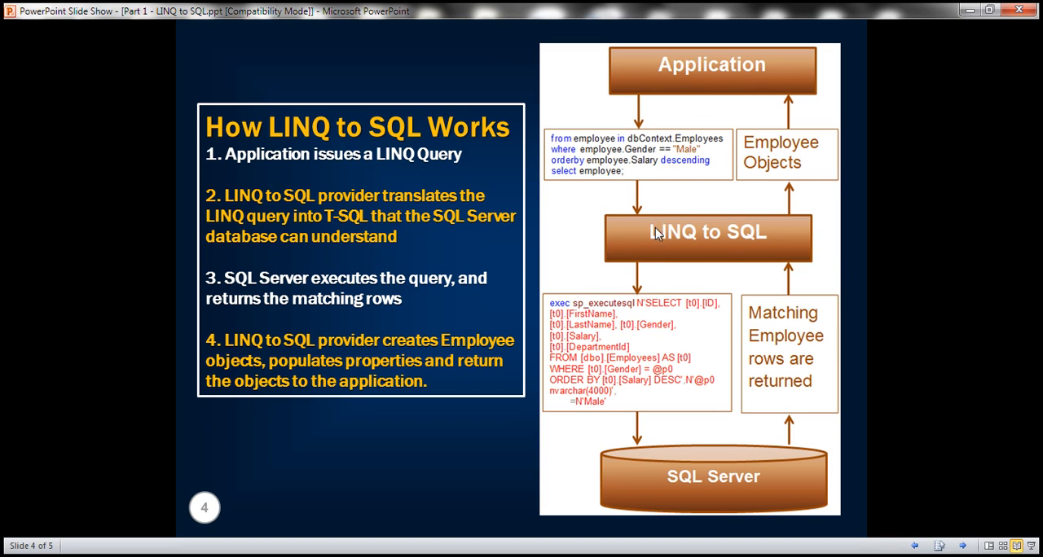
mouse_move(617, 171)
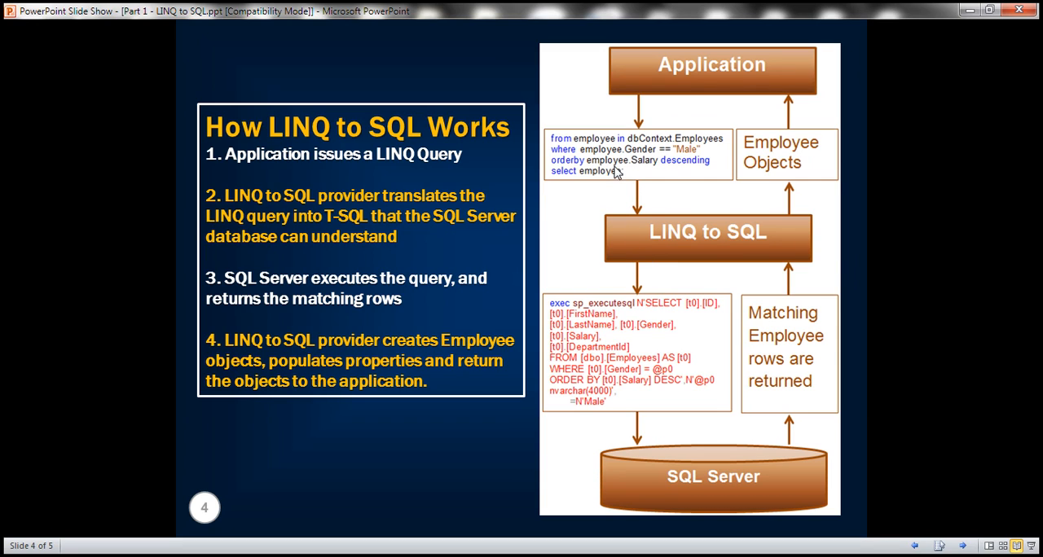
mouse_move(645, 196)
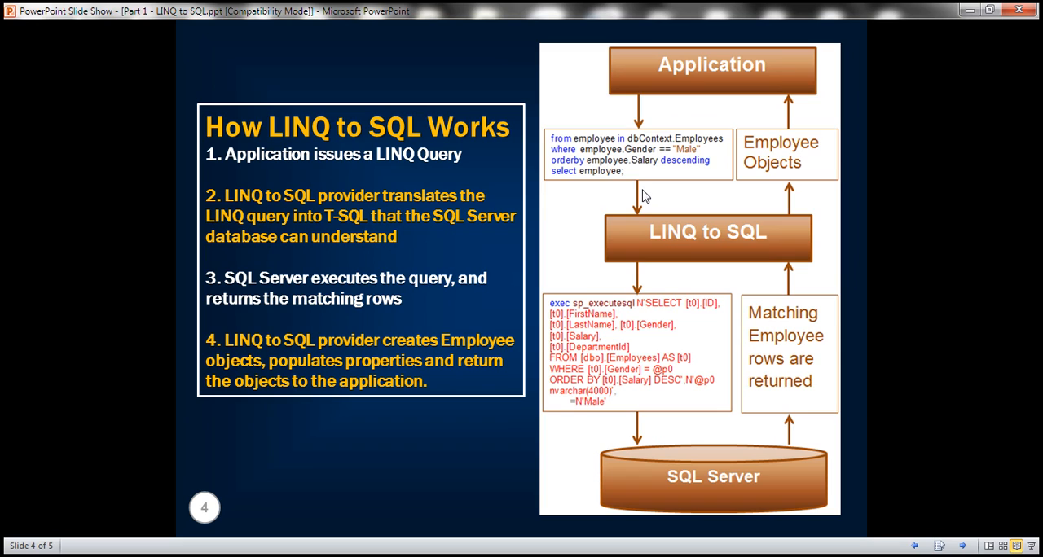
mouse_move(621, 392)
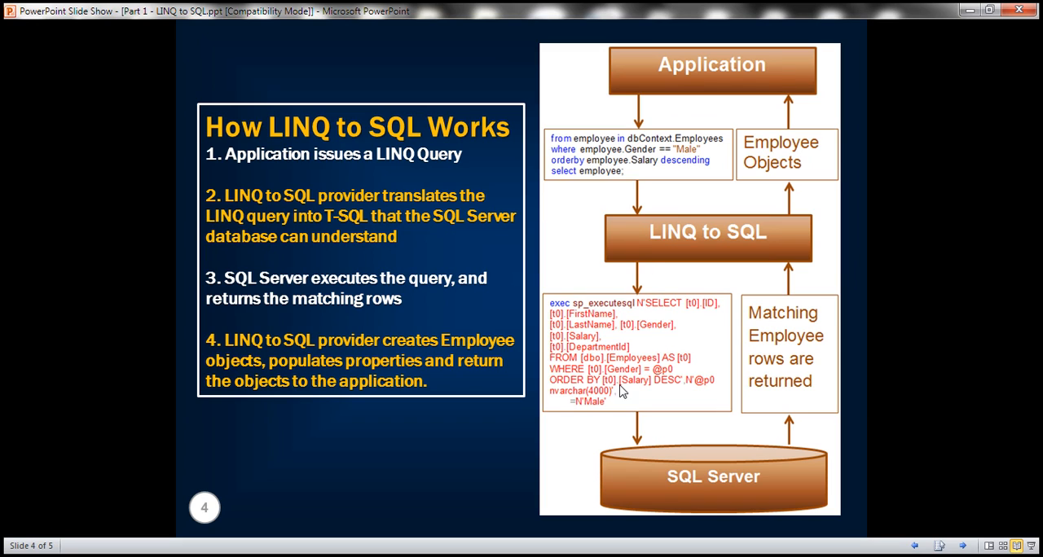
mouse_move(609, 339)
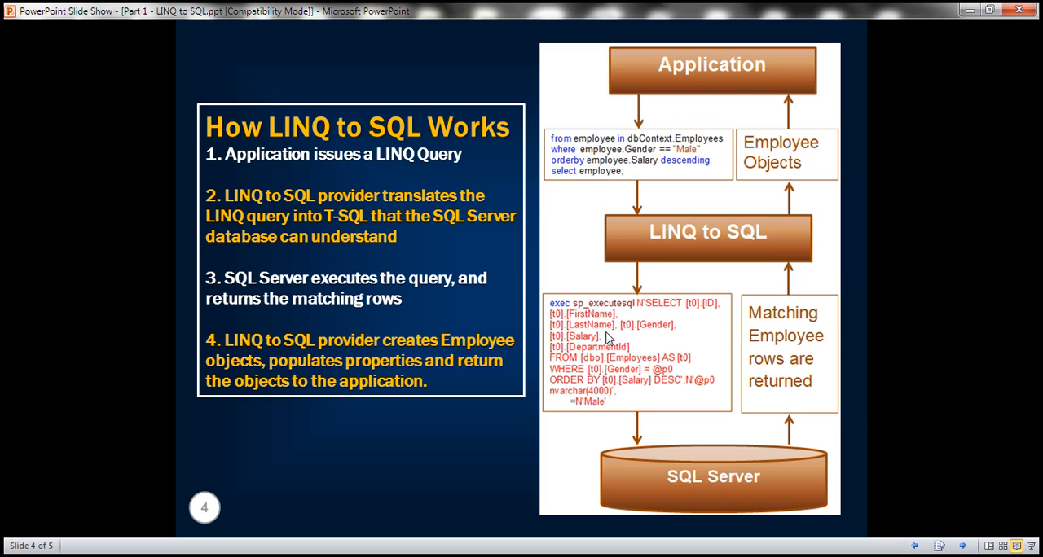
mouse_move(699, 477)
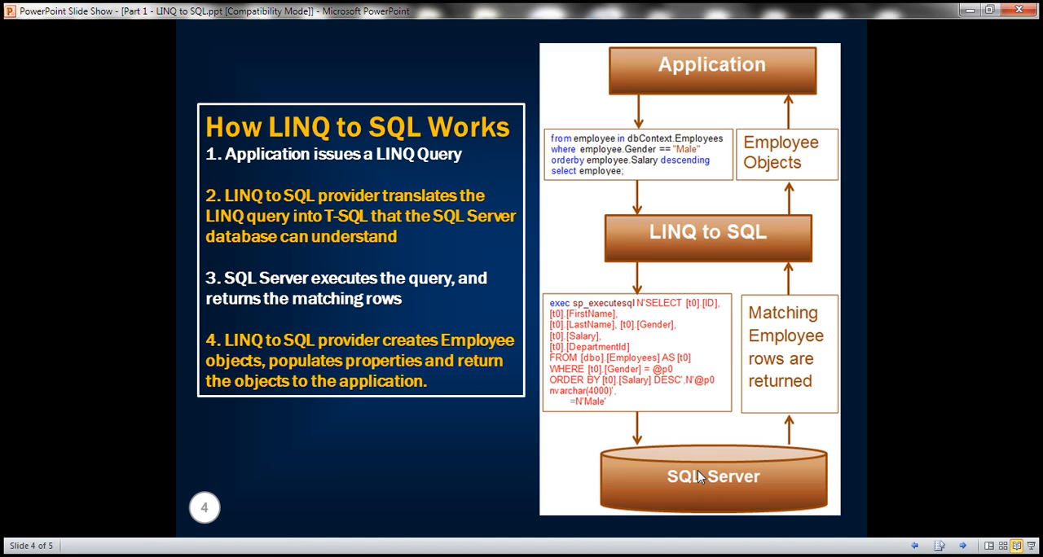
mouse_move(643, 471)
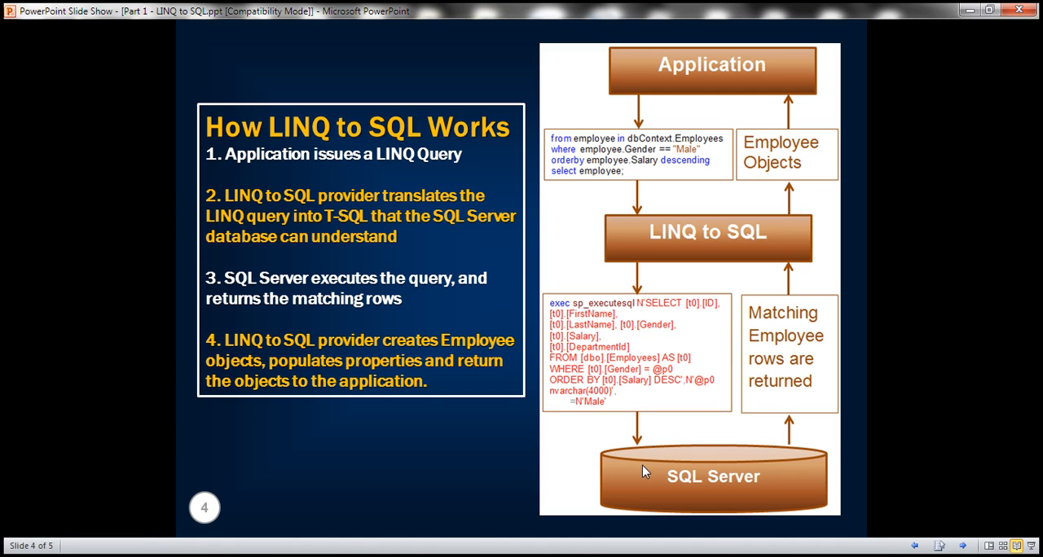
mouse_move(806, 366)
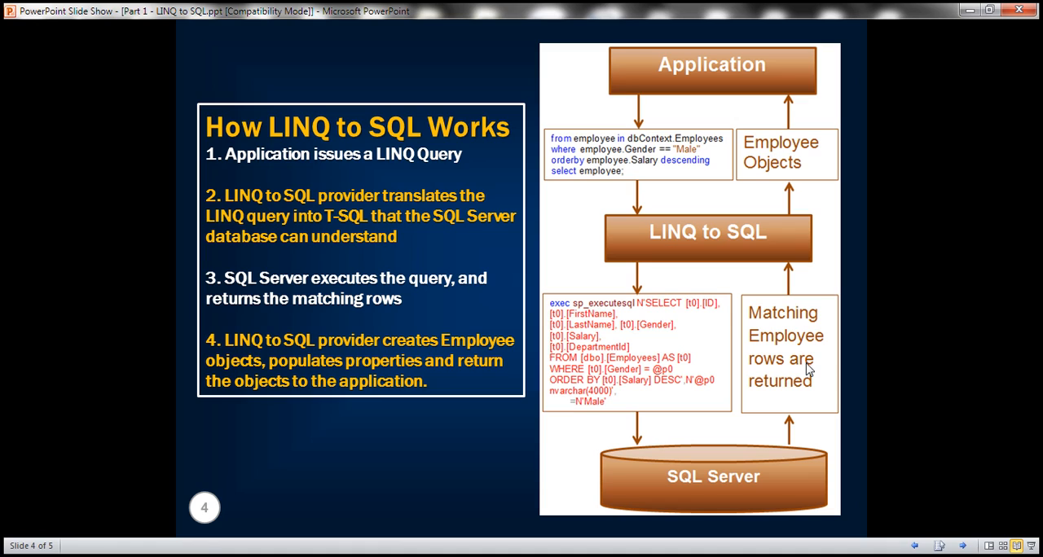
mouse_move(766, 259)
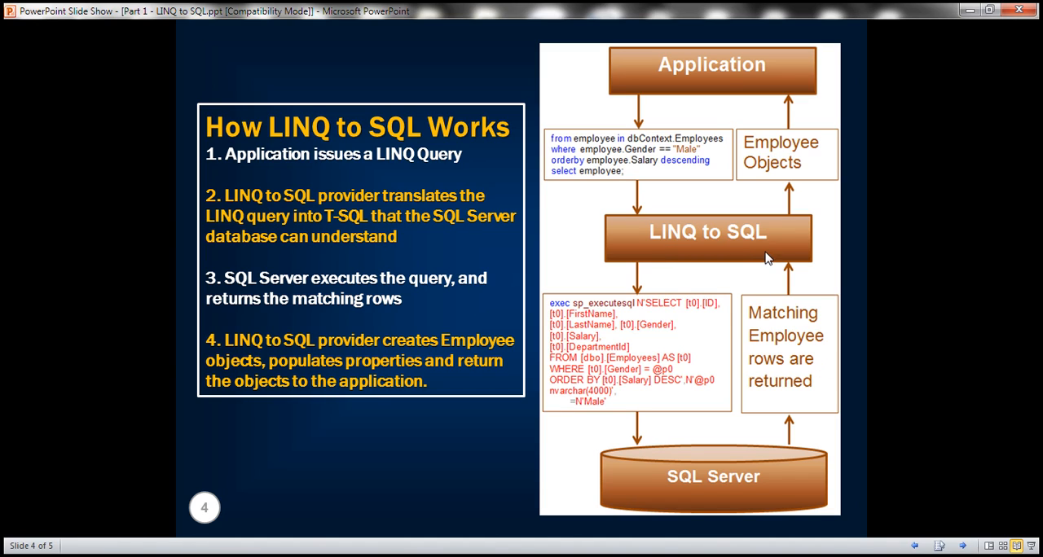
mouse_move(710, 273)
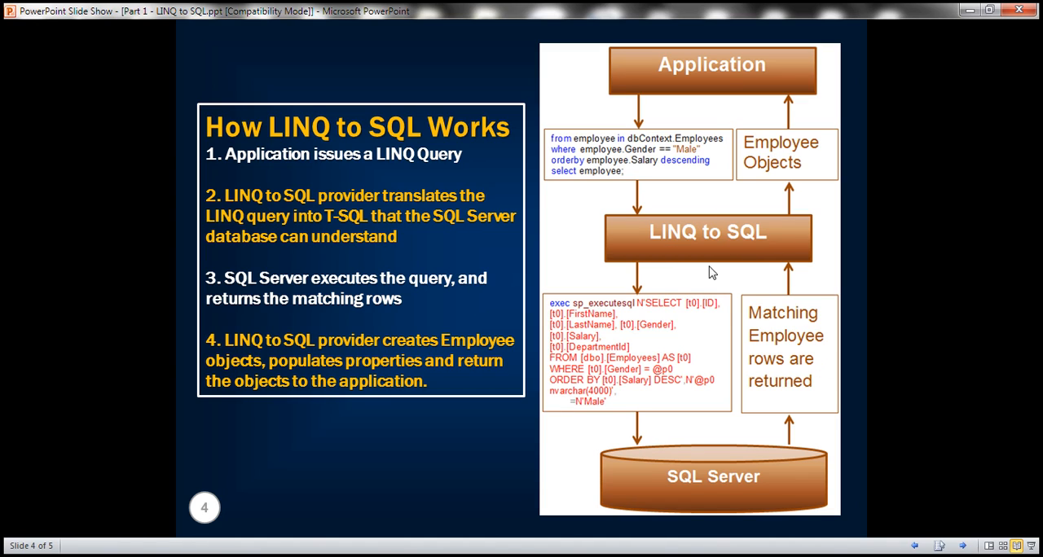
mouse_move(776, 343)
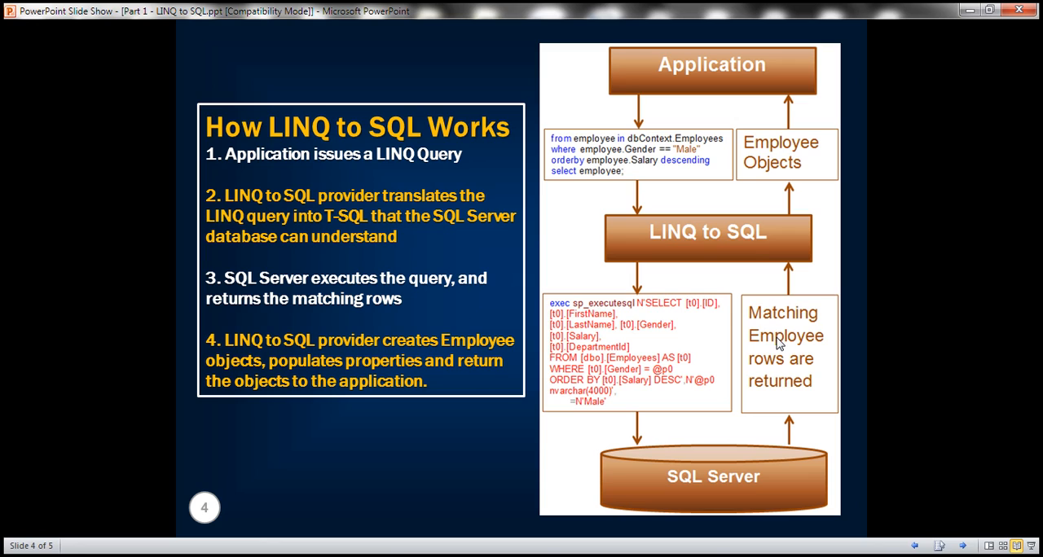
mouse_move(751, 285)
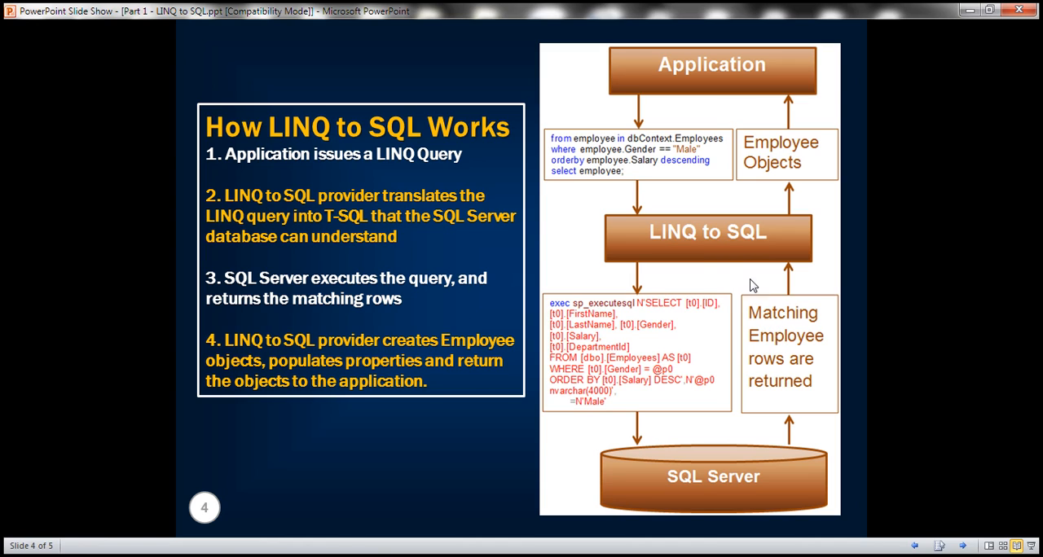
mouse_move(720, 242)
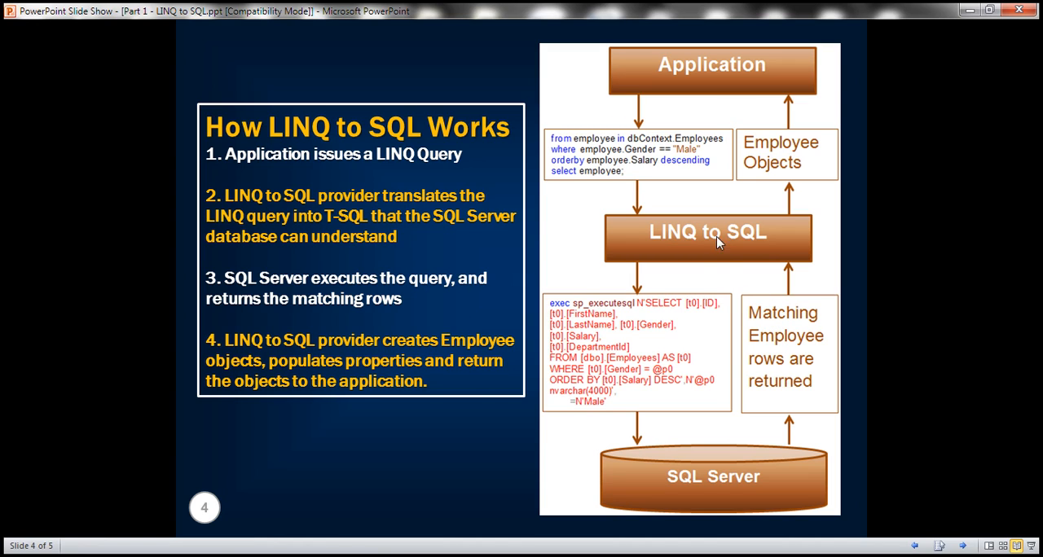
mouse_move(766, 169)
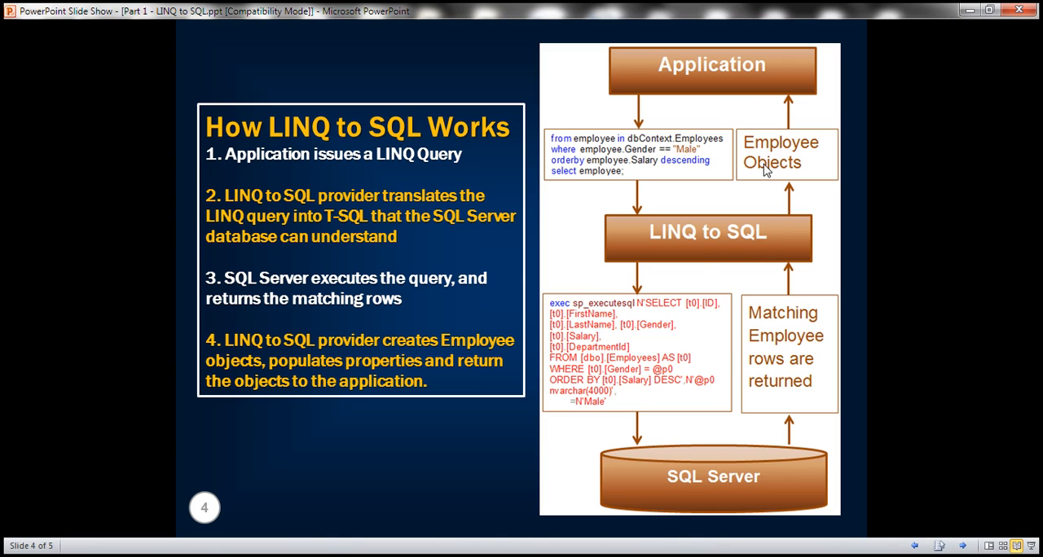
mouse_move(786, 308)
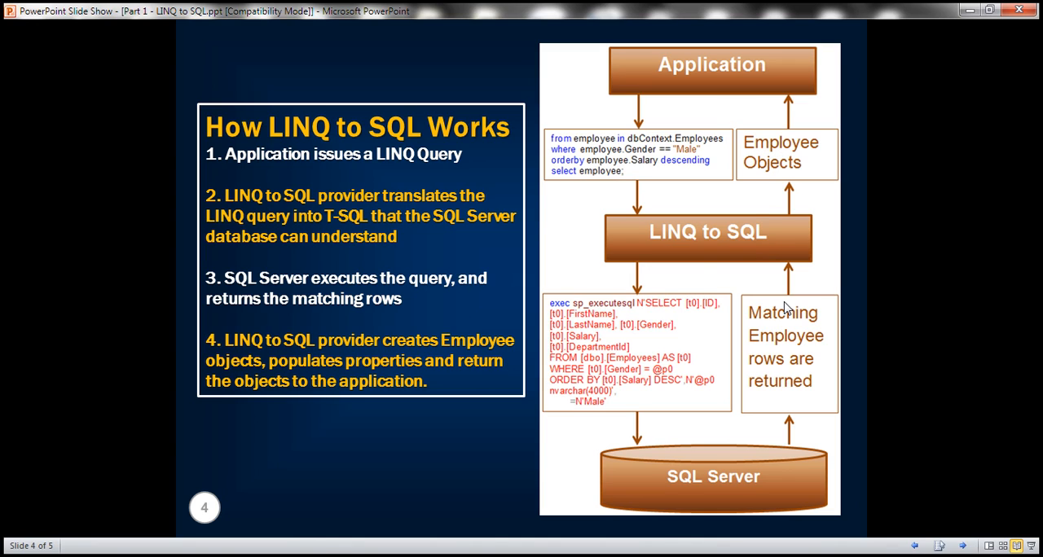
mouse_move(779, 315)
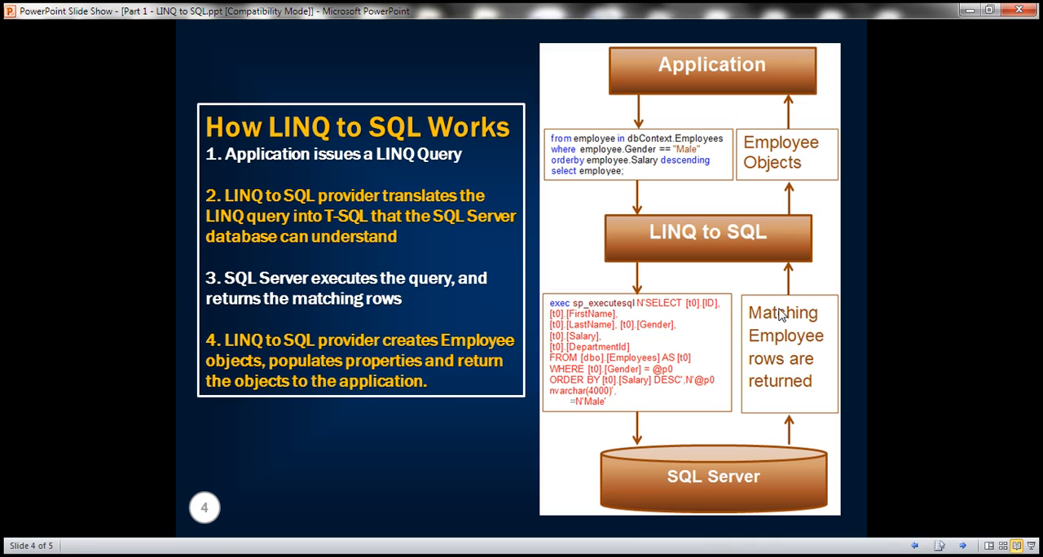
mouse_move(772, 262)
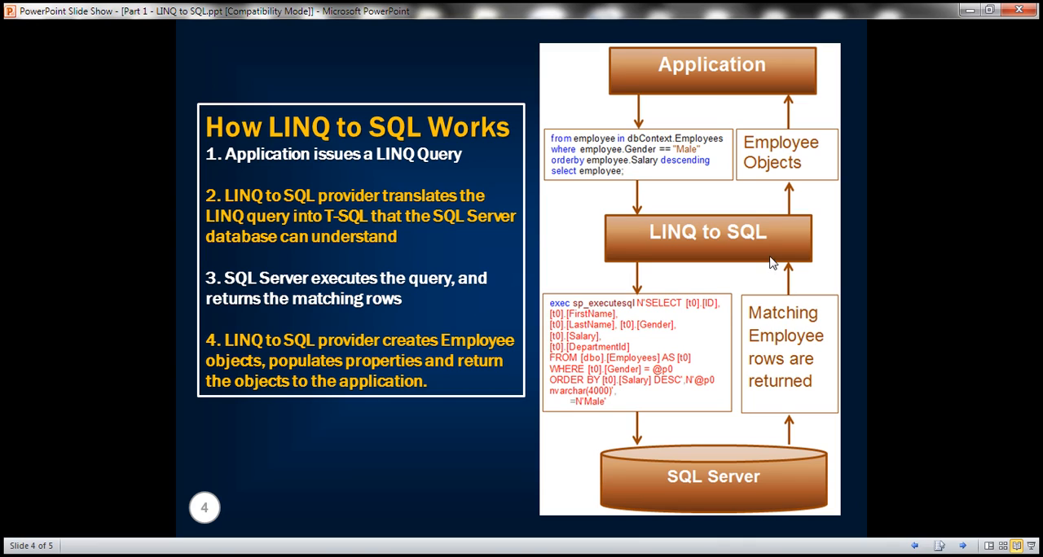
mouse_move(782, 173)
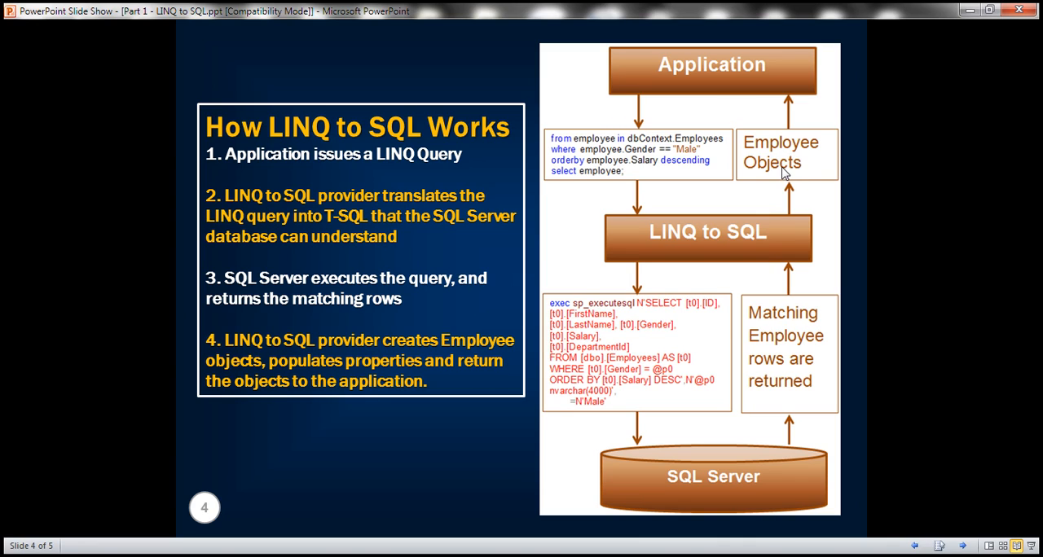
mouse_move(778, 167)
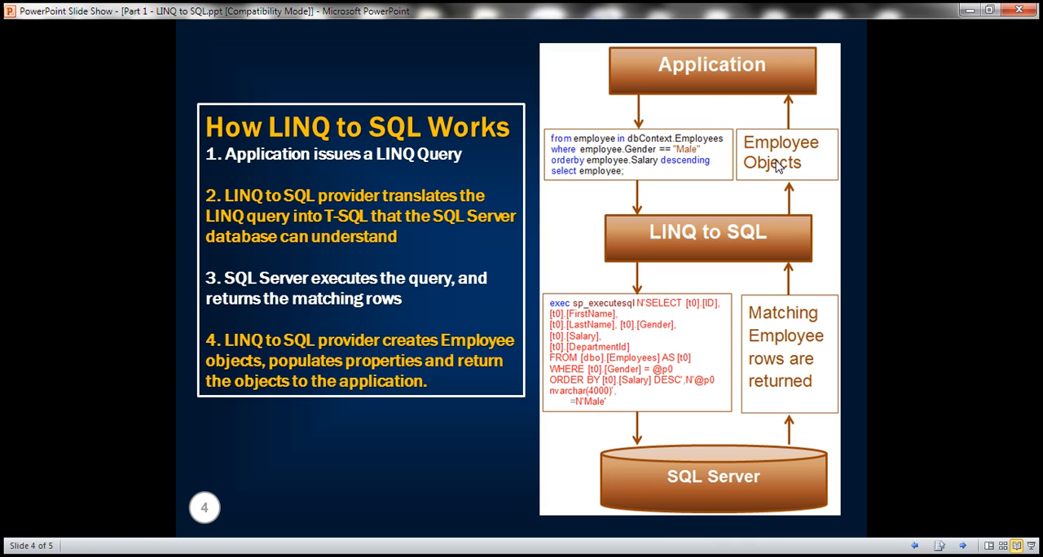
mouse_move(758, 153)
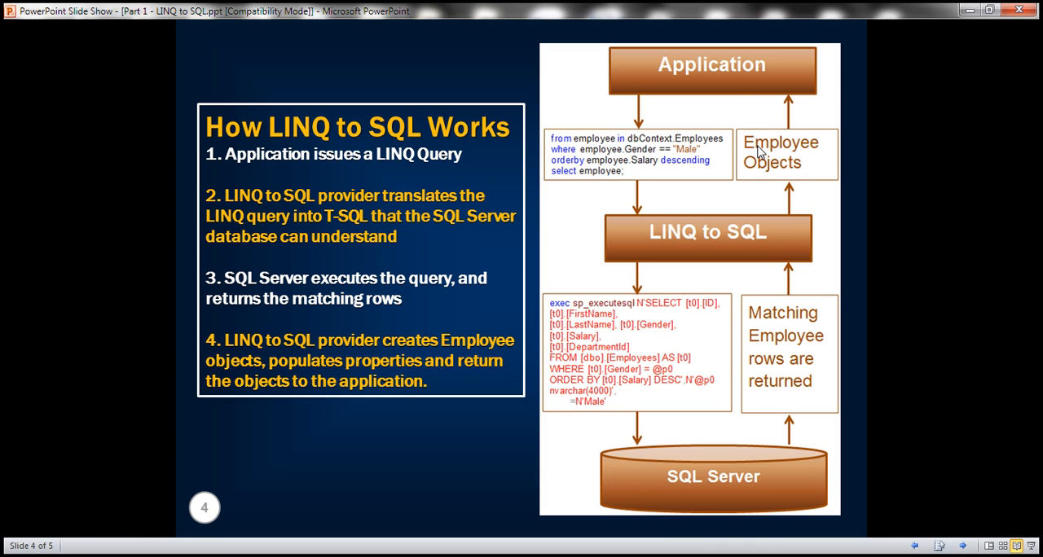